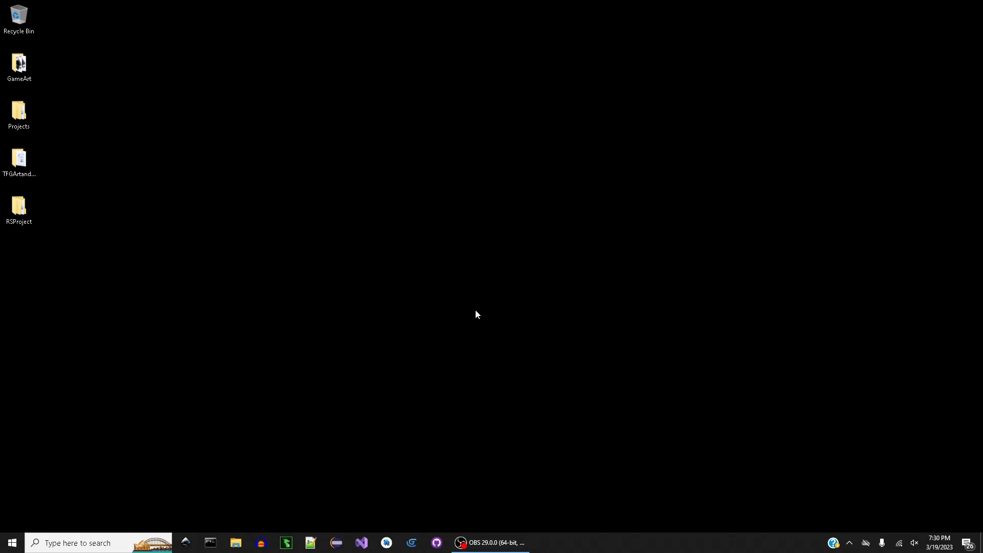
{"action": "mouse_move", "coordinate": [368, 357]}
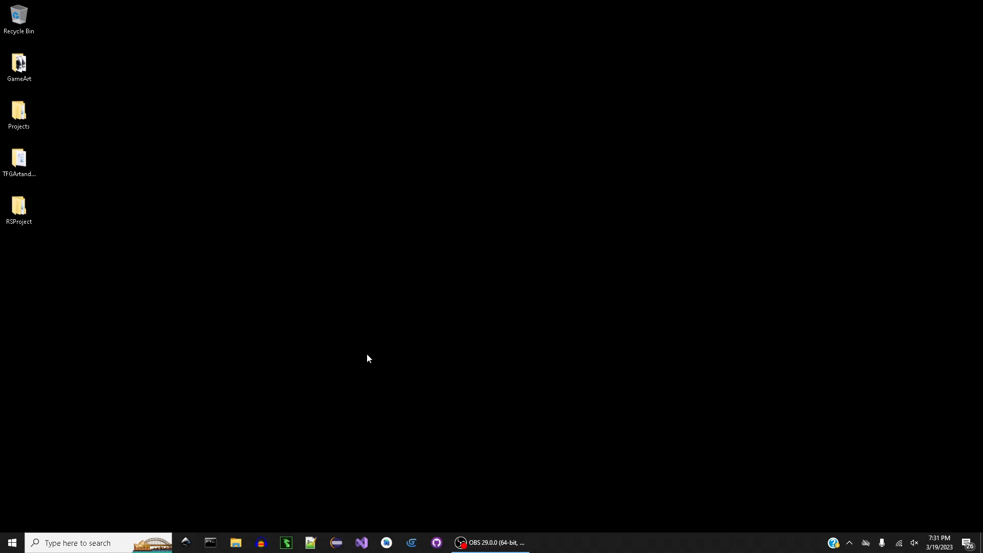
{"action": "mouse_move", "coordinate": [411, 542]}
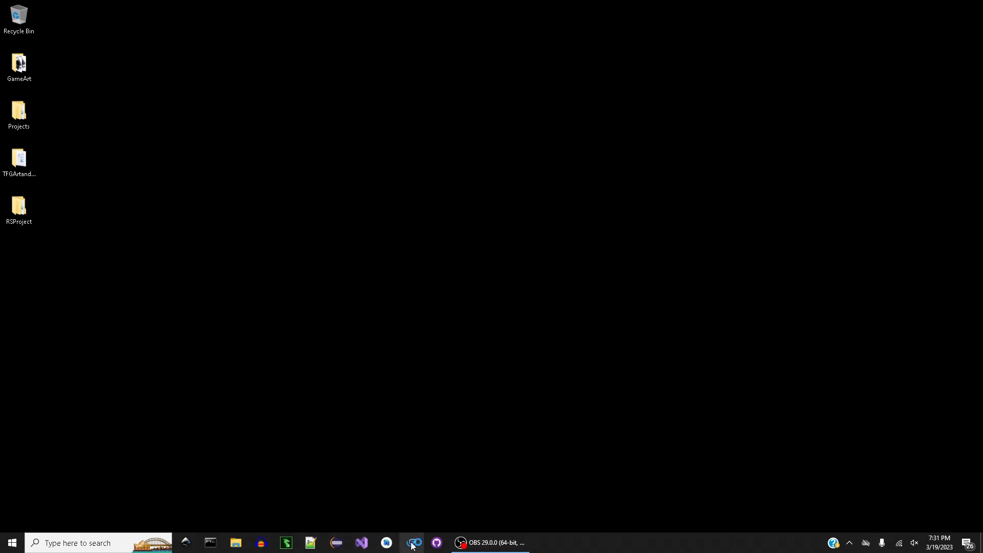
Launch GDevelop, name a new desktop folder 'Isometry', open it, and switch back to GDevelop.
{"action": "left_click", "coordinate": [412, 542]}
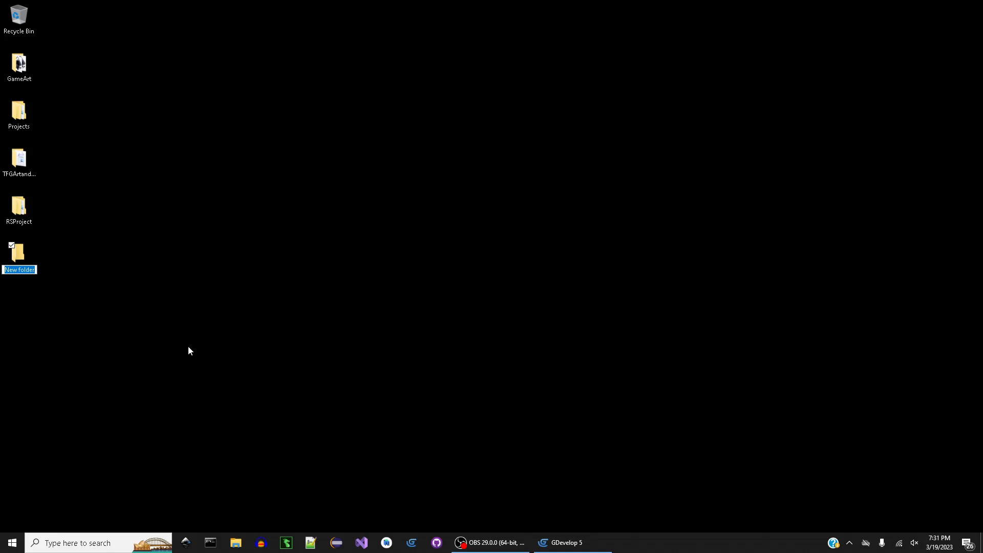
{"action": "type", "text": "Isometry"}
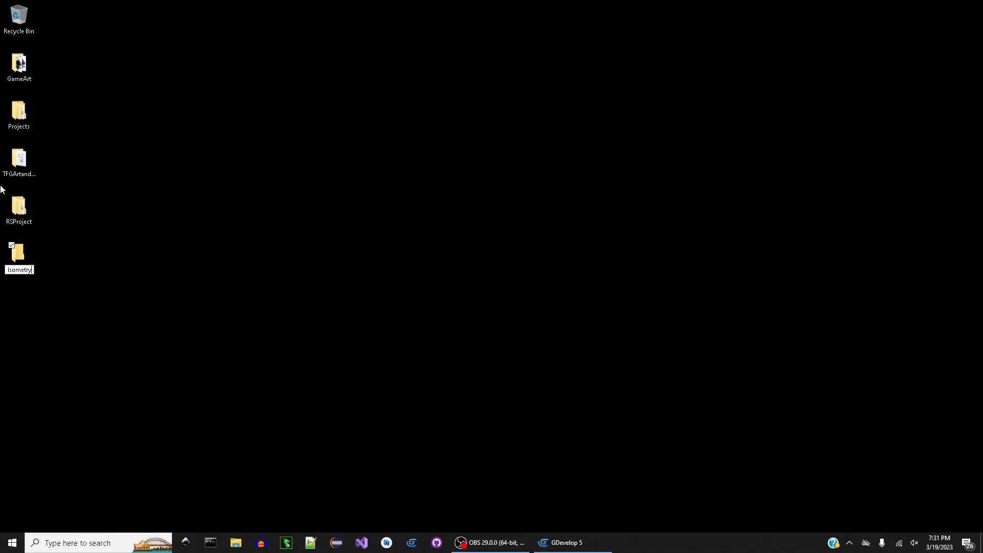
{"action": "double_click", "coordinate": [19, 251]}
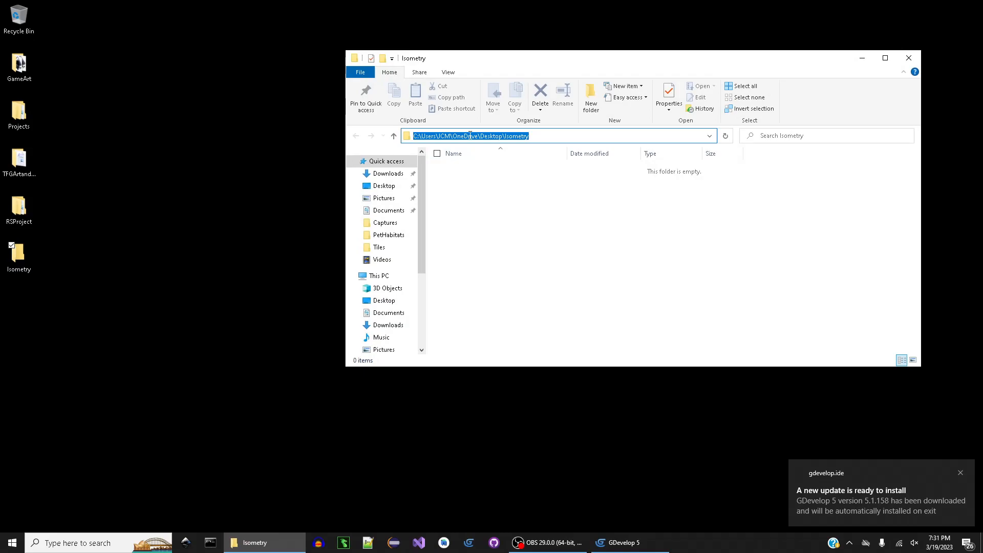
{"action": "left_click", "coordinate": [628, 542]}
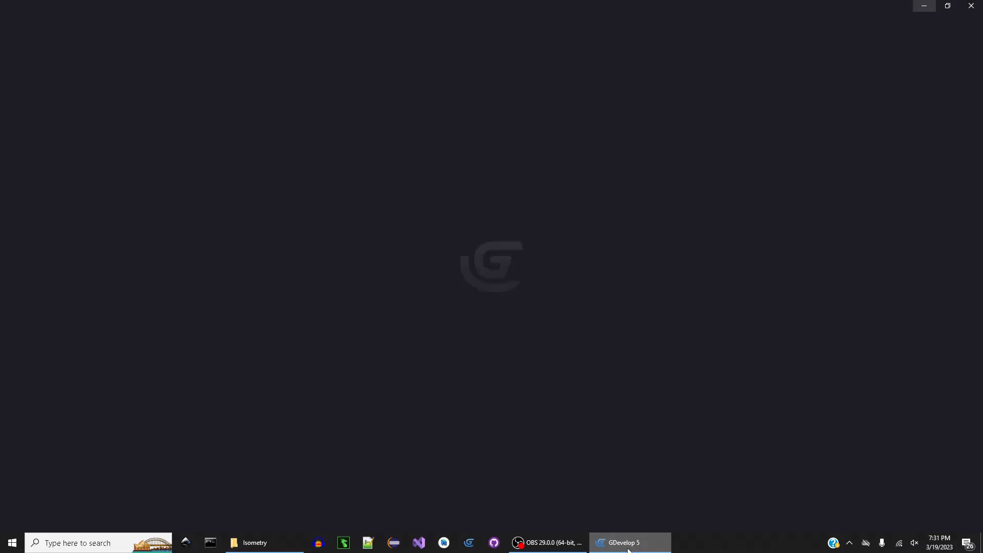
Show the Learn section with help guides and beginner courses on the home screen.
{"action": "left_click", "coordinate": [629, 543]}
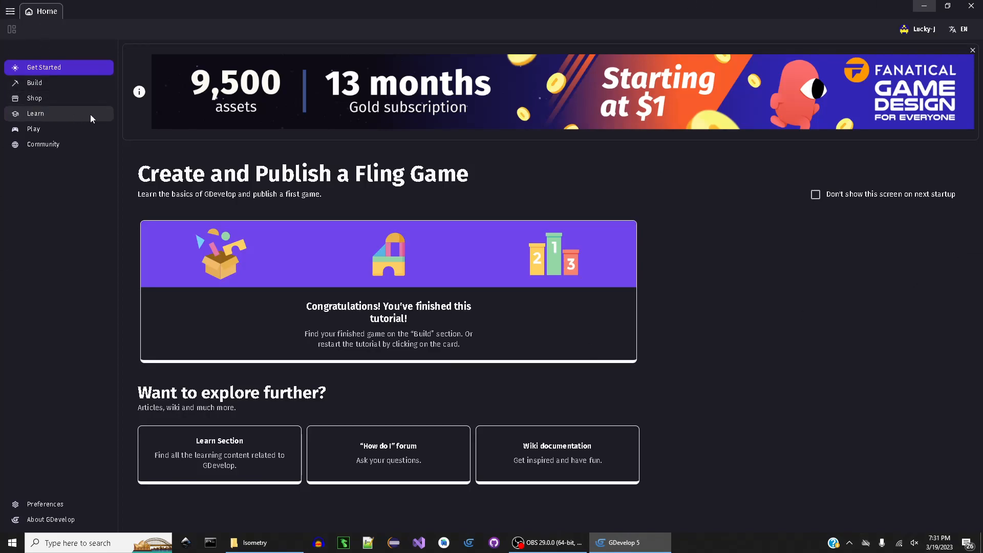
{"action": "mouse_move", "coordinate": [4, 121]}
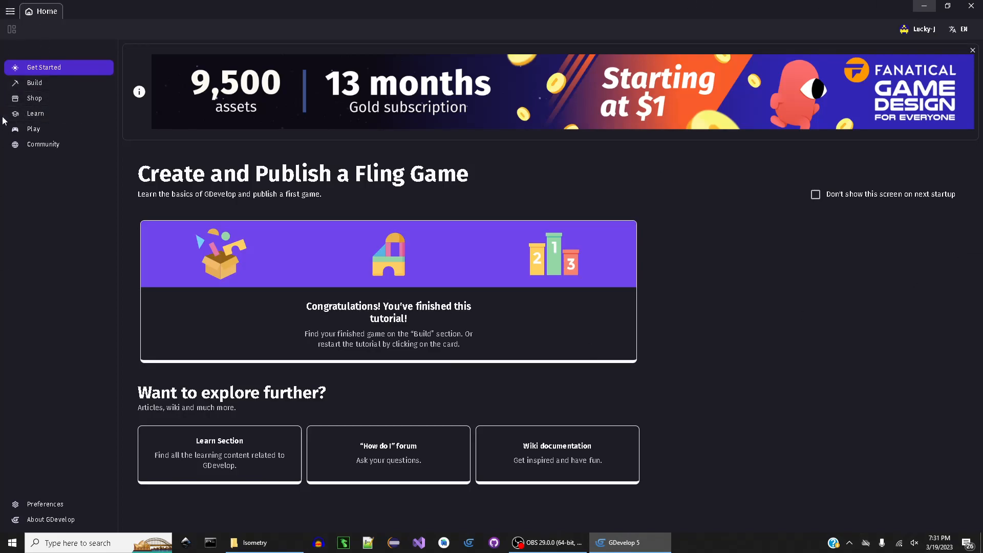
{"action": "mouse_move", "coordinate": [36, 113]}
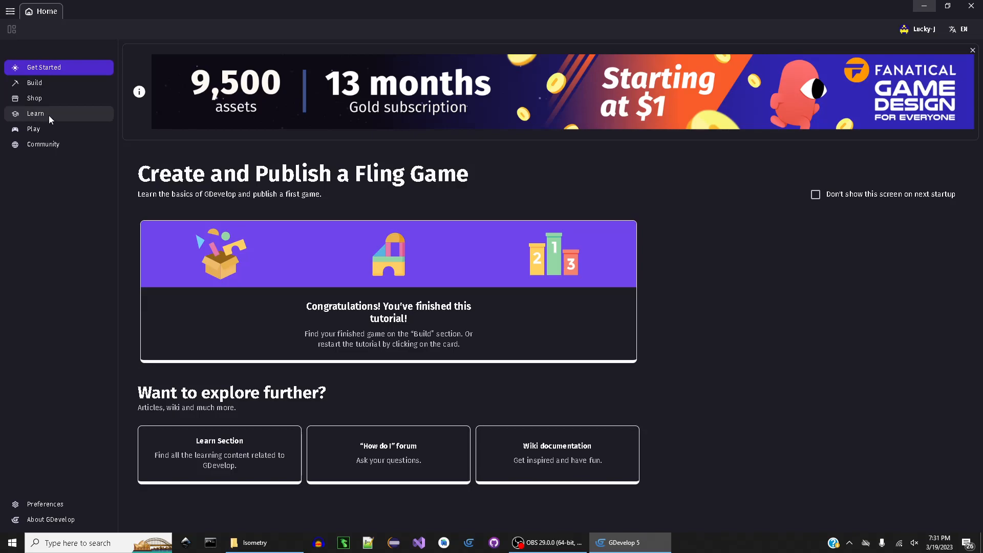
{"action": "left_click", "coordinate": [35, 113]}
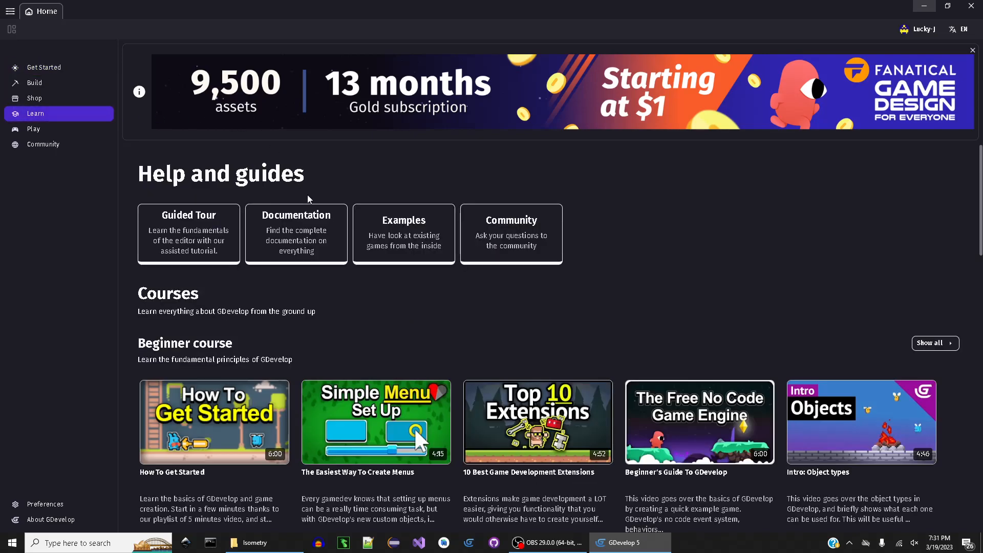
{"action": "mouse_move", "coordinate": [452, 212]}
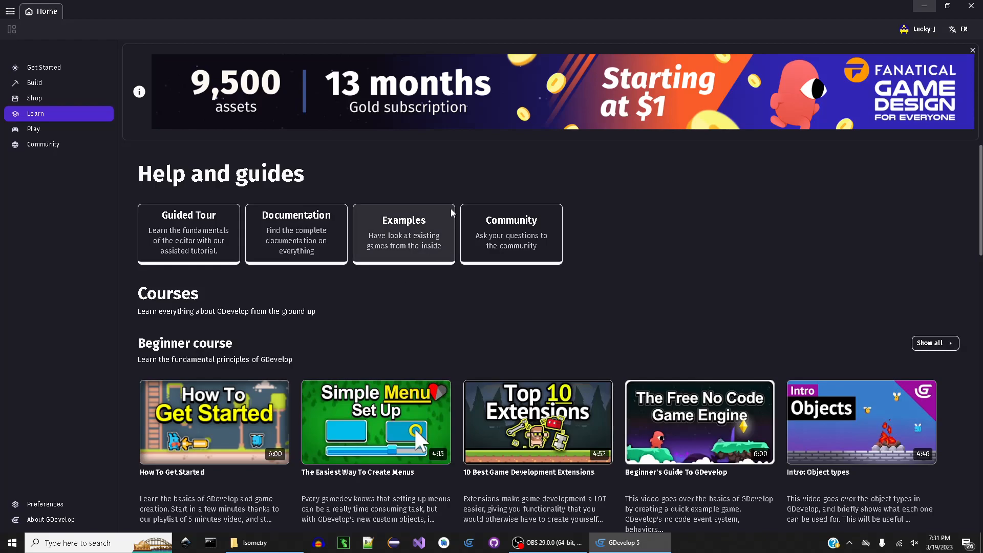
{"action": "mouse_move", "coordinate": [395, 245]}
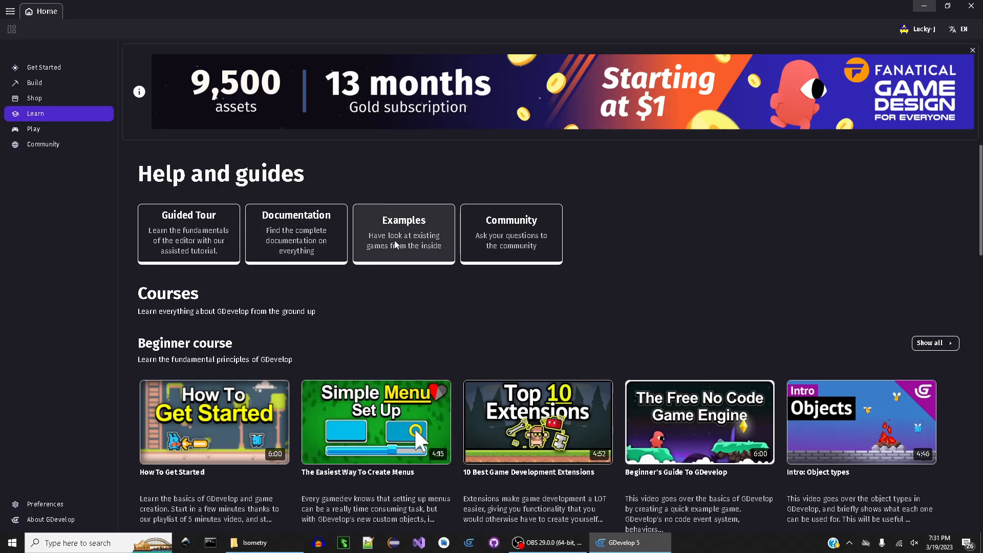
Search the examples for 'city' and create a new project from the City builder example.
{"action": "left_click", "coordinate": [403, 234]}
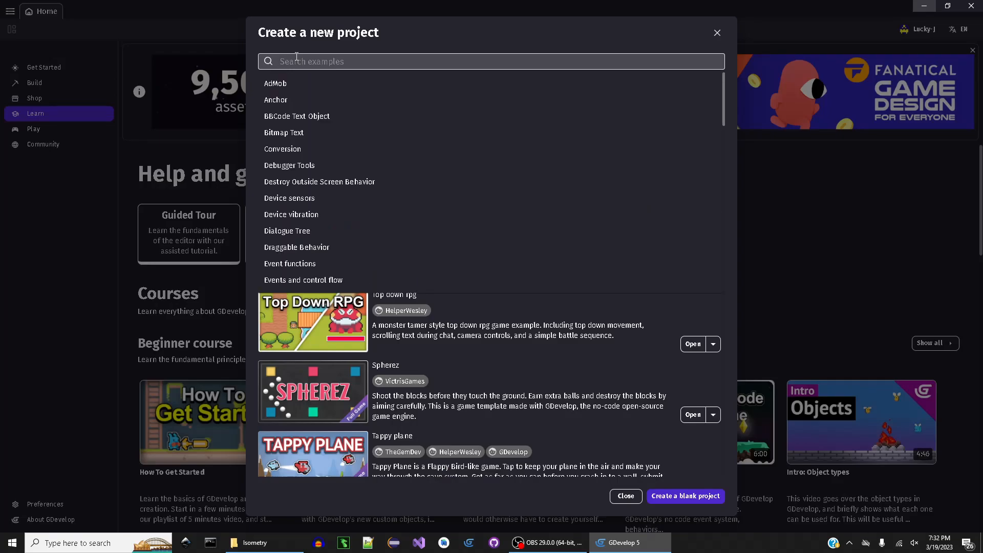
{"action": "type", "text": "city"}
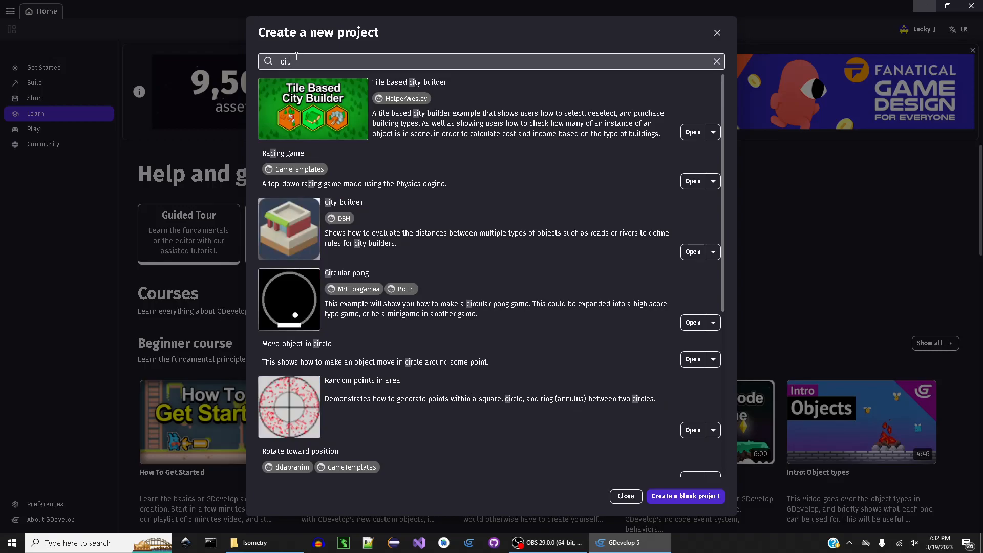
{"action": "key", "text": "Backspace"}
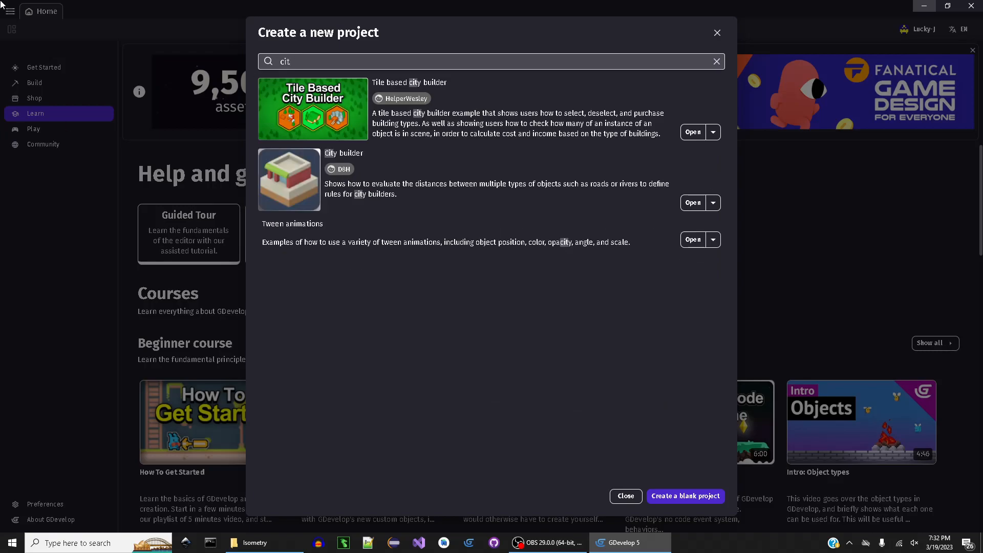
{"action": "mouse_move", "coordinate": [271, 176]}
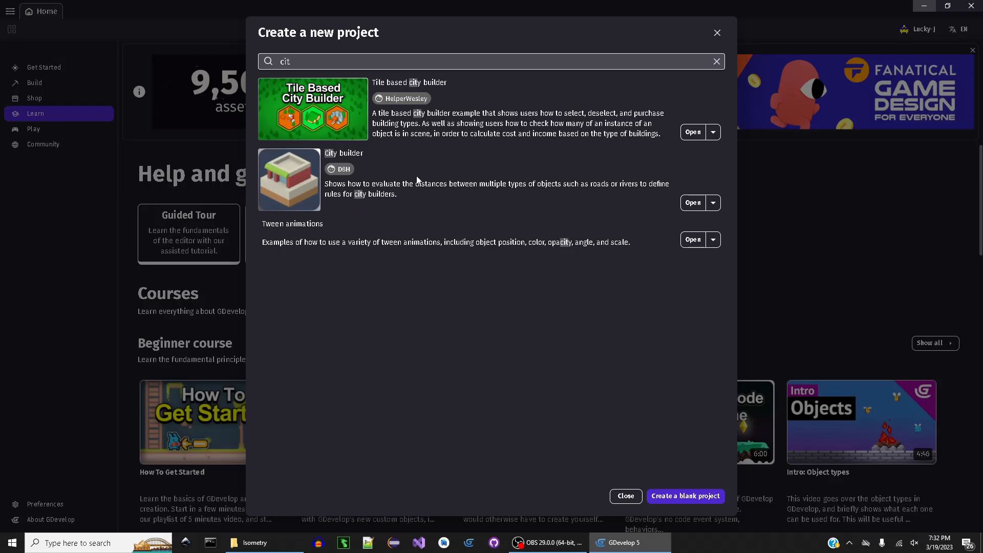
{"action": "left_click", "coordinate": [693, 202]}
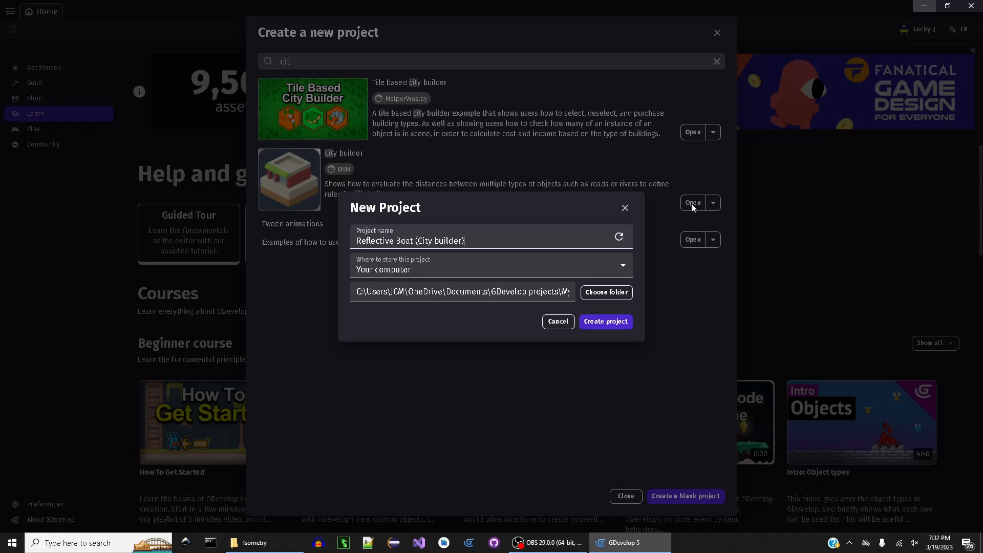
{"action": "mouse_move", "coordinate": [641, 315]}
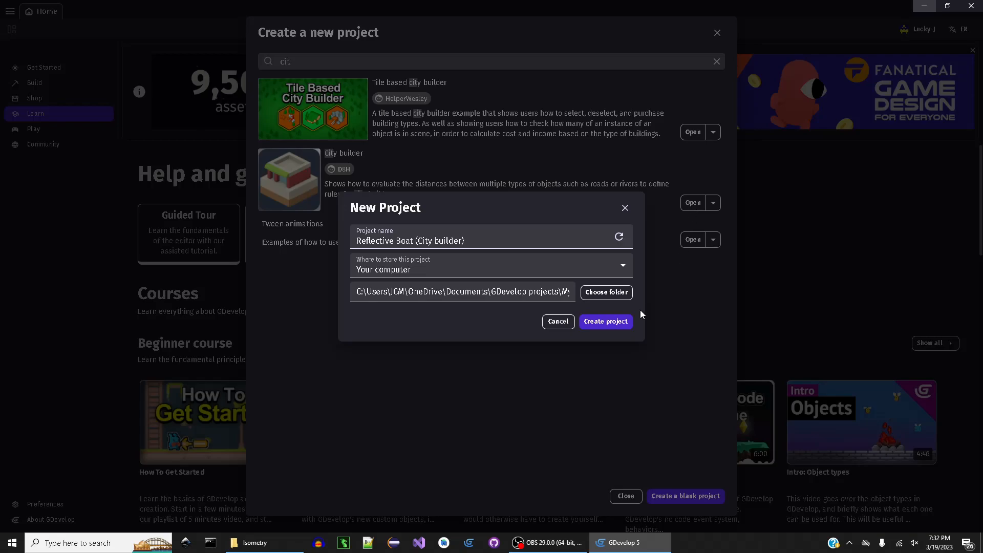
{"action": "left_click", "coordinate": [603, 321]}
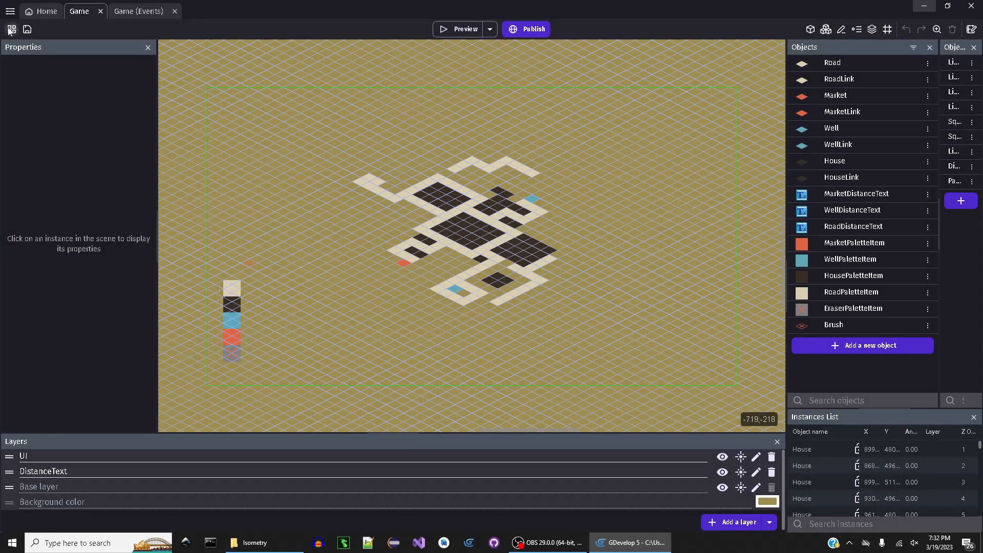
View the project's Isometry extension from the project manager, then close its editor.
{"action": "left_click", "coordinate": [11, 29]}
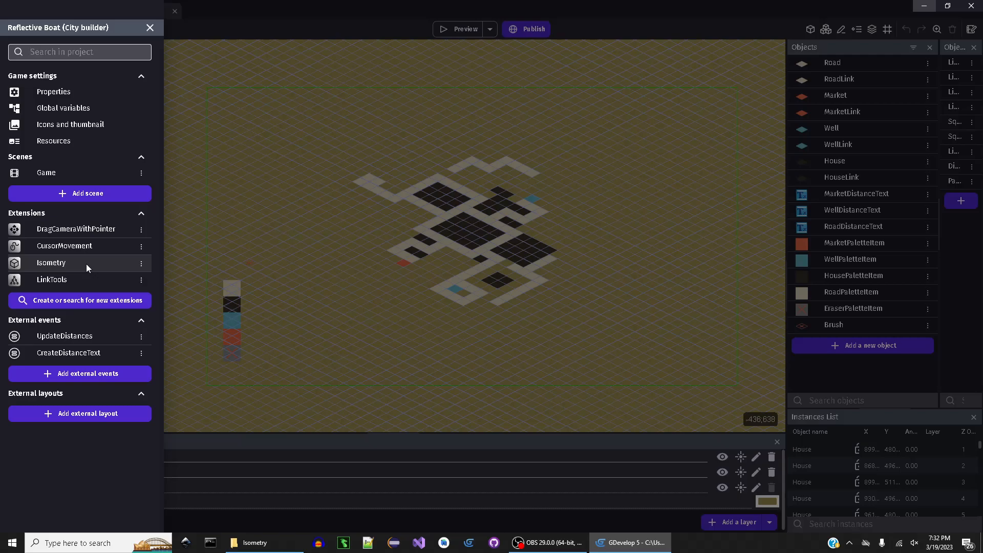
{"action": "mouse_move", "coordinate": [45, 172]}
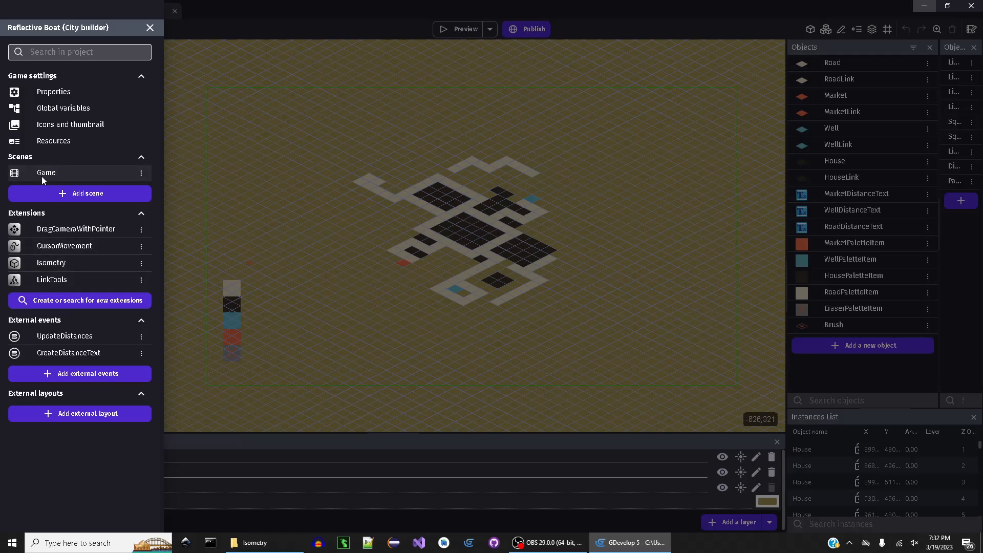
{"action": "mouse_move", "coordinate": [88, 262]}
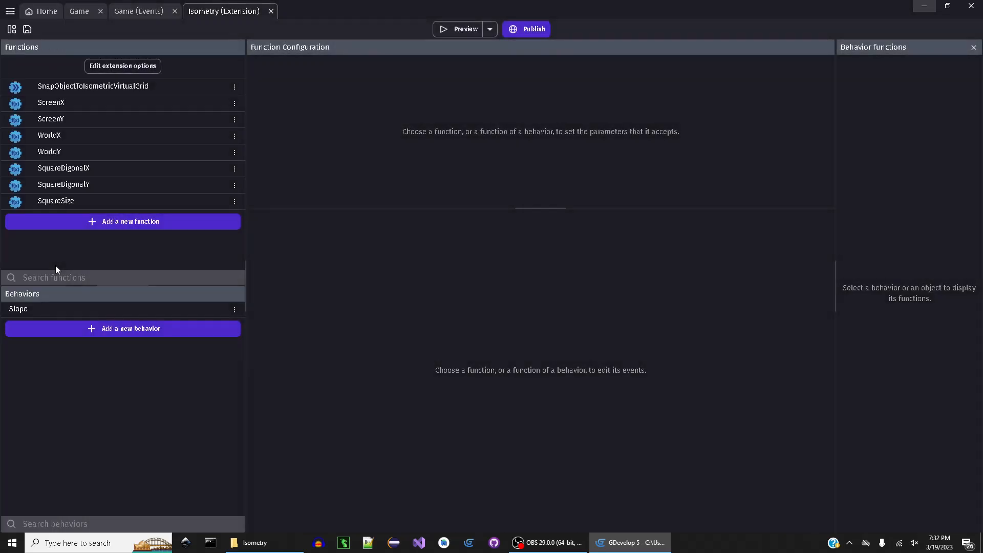
{"action": "mouse_move", "coordinate": [87, 55]}
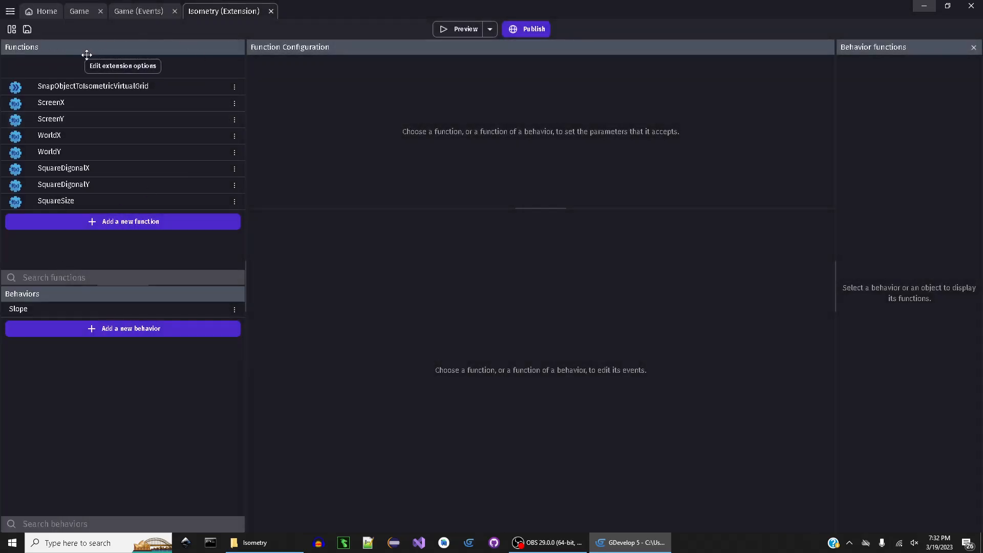
{"action": "left_click", "coordinate": [270, 11]}
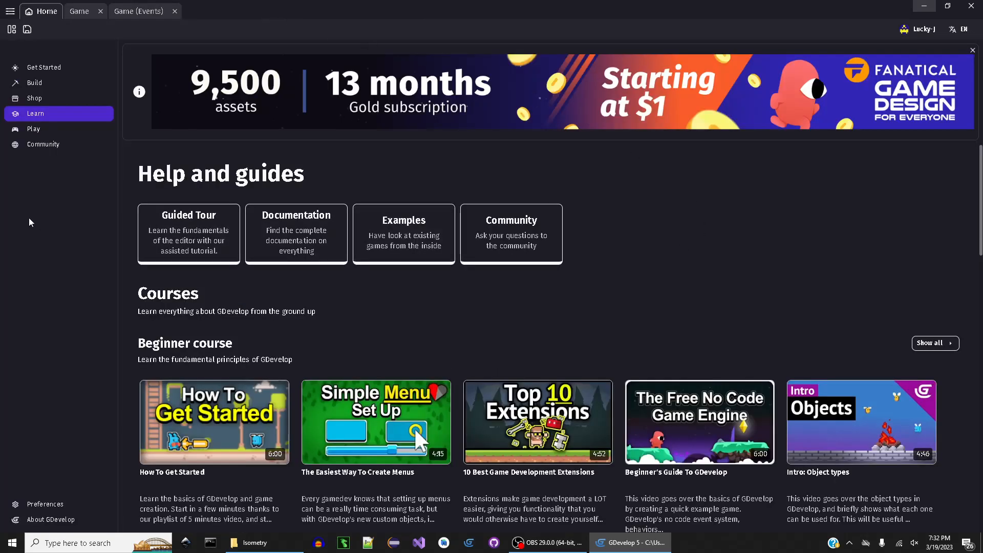
{"action": "left_click", "coordinate": [138, 11]}
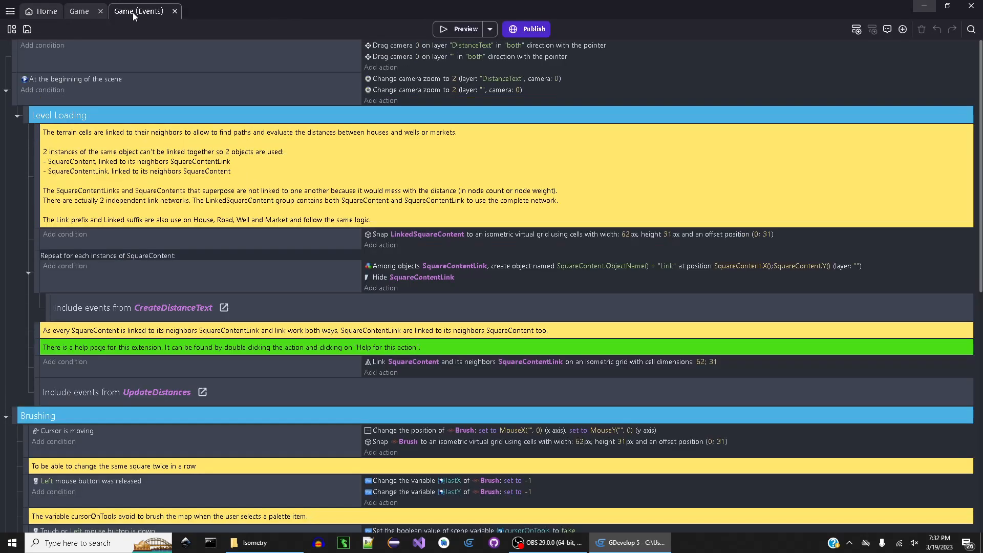
{"action": "mouse_move", "coordinate": [379, 251]}
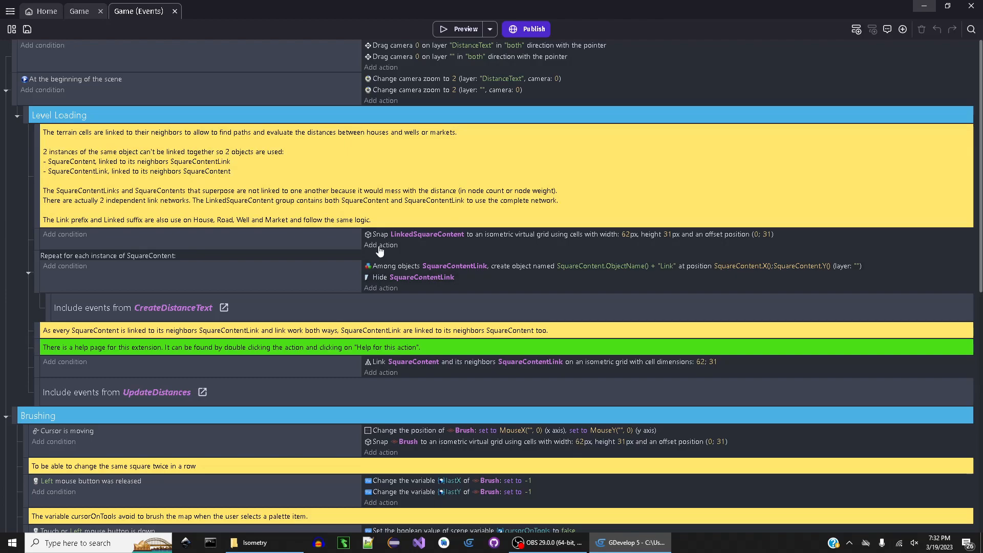
{"action": "mouse_move", "coordinate": [527, 246]}
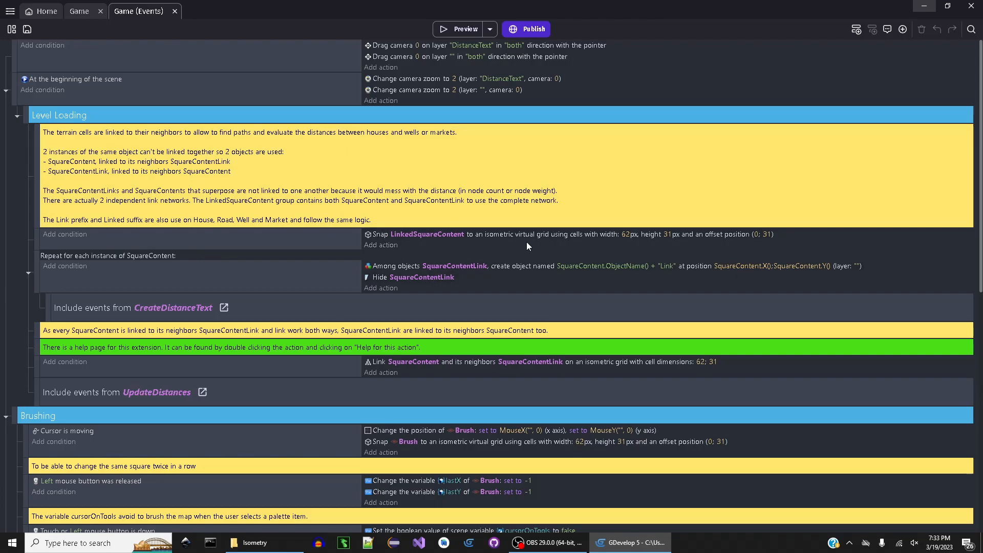
{"action": "mouse_move", "coordinate": [533, 225]}
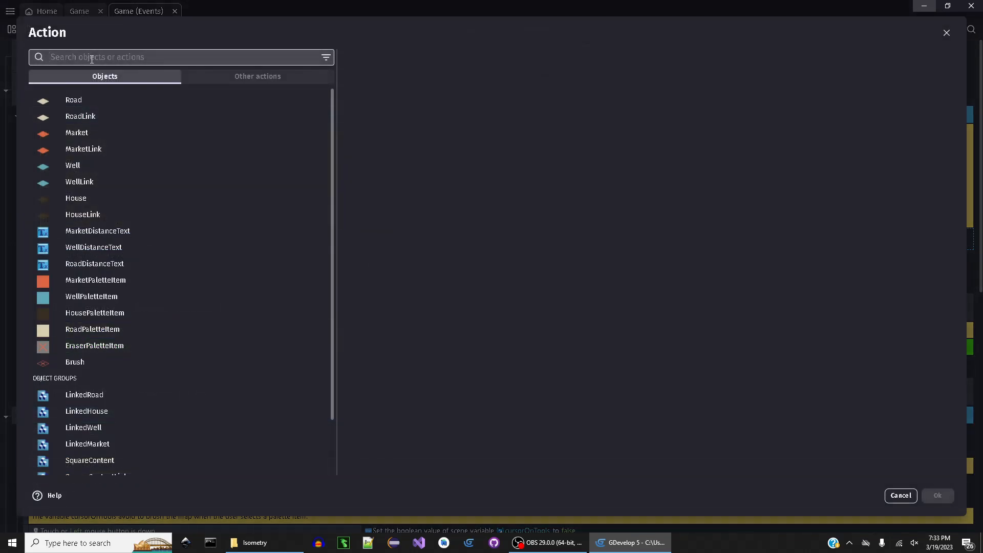
{"action": "type", "text": "sn"}
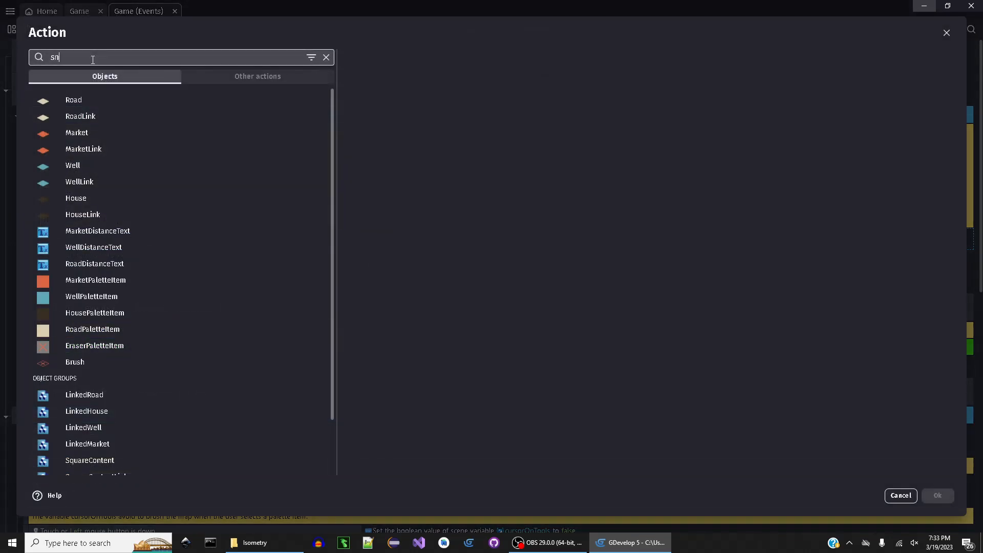
{"action": "type", "text": "ap"}
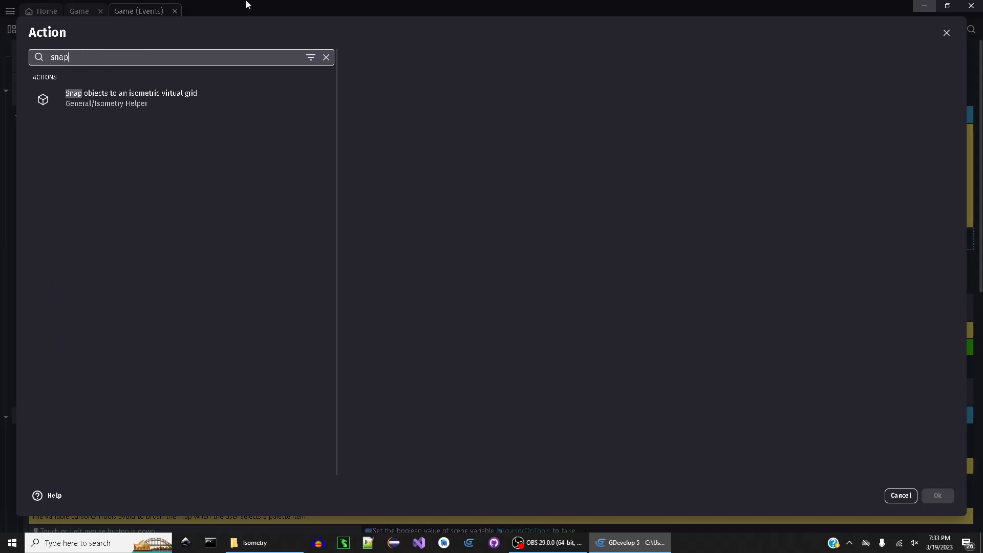
{"action": "mouse_move", "coordinate": [933, 94]}
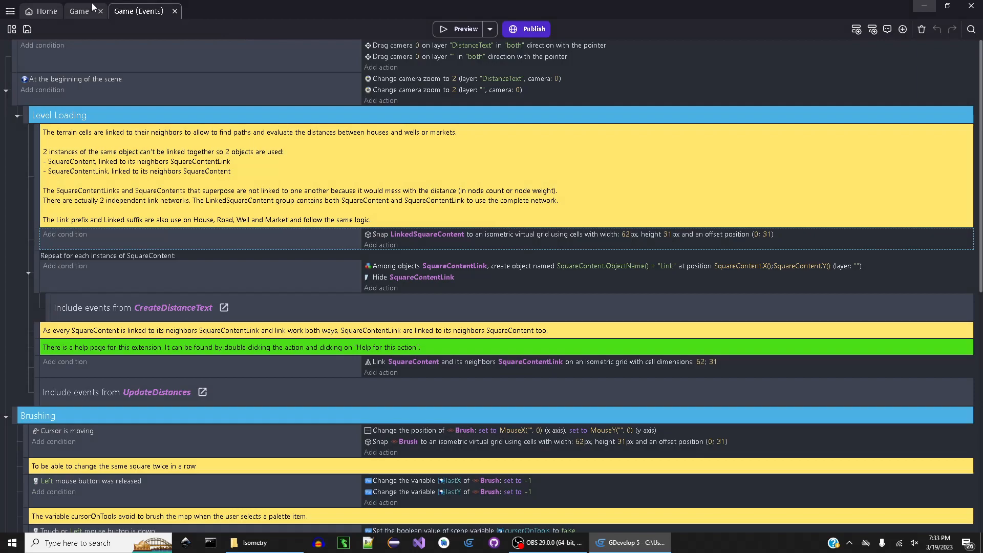
Review the behaviors available for the Road object in the Game scene without adding one.
{"action": "left_click", "coordinate": [78, 10]}
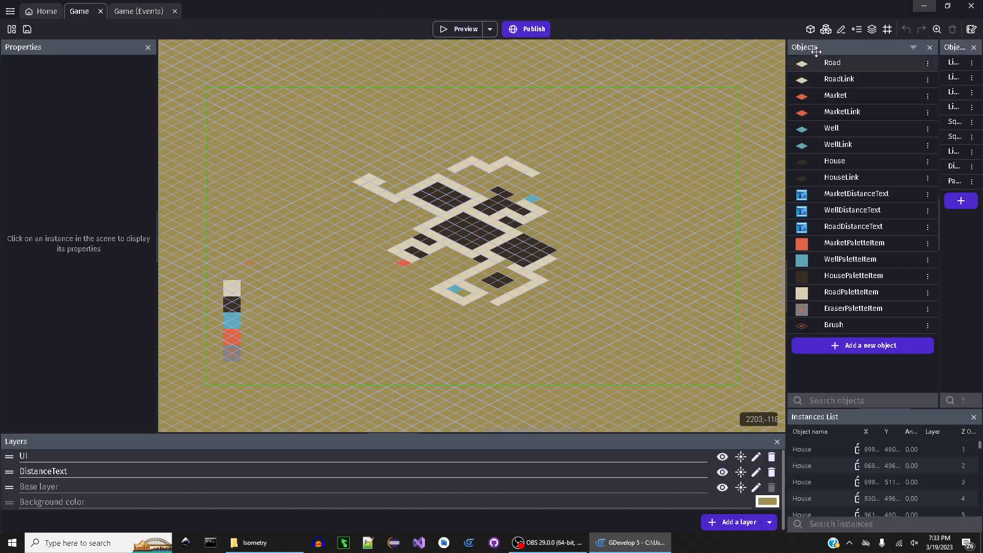
{"action": "double_click", "coordinate": [832, 62]}
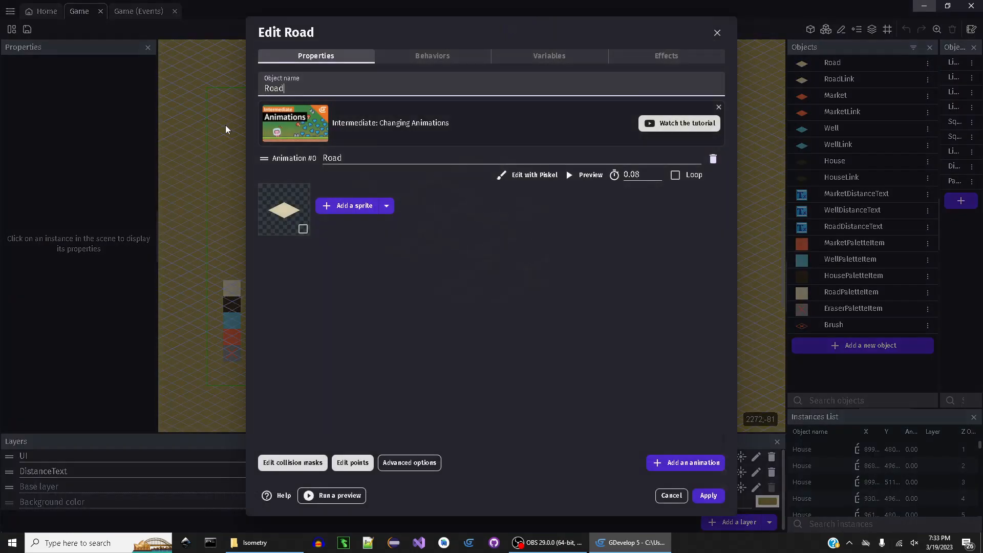
{"action": "mouse_move", "coordinate": [401, 65]}
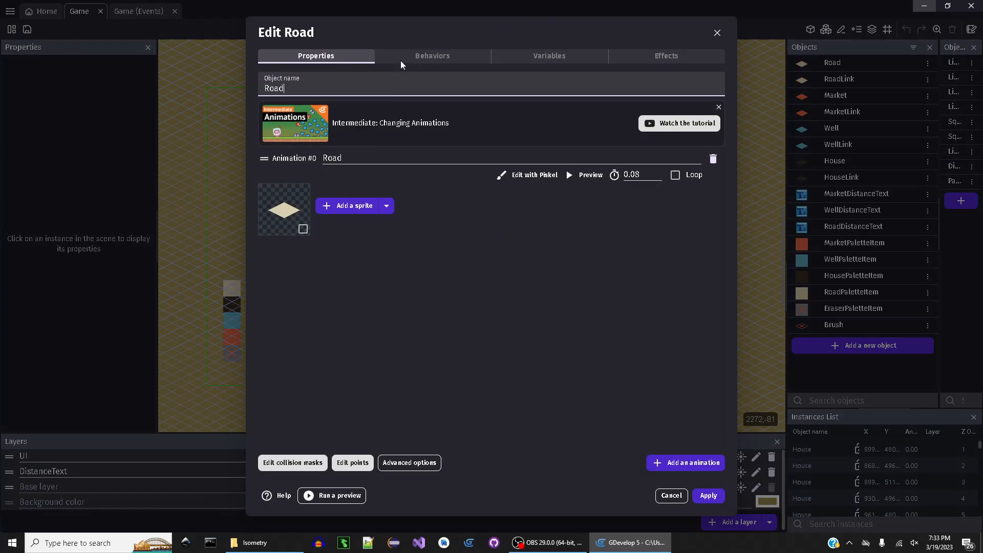
{"action": "left_click", "coordinate": [432, 55]}
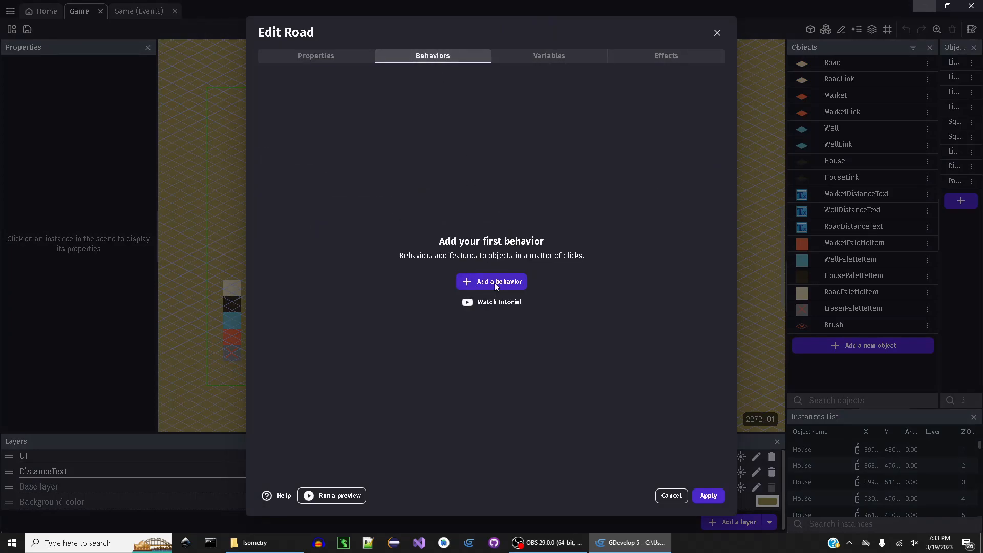
{"action": "left_click", "coordinate": [491, 282]}
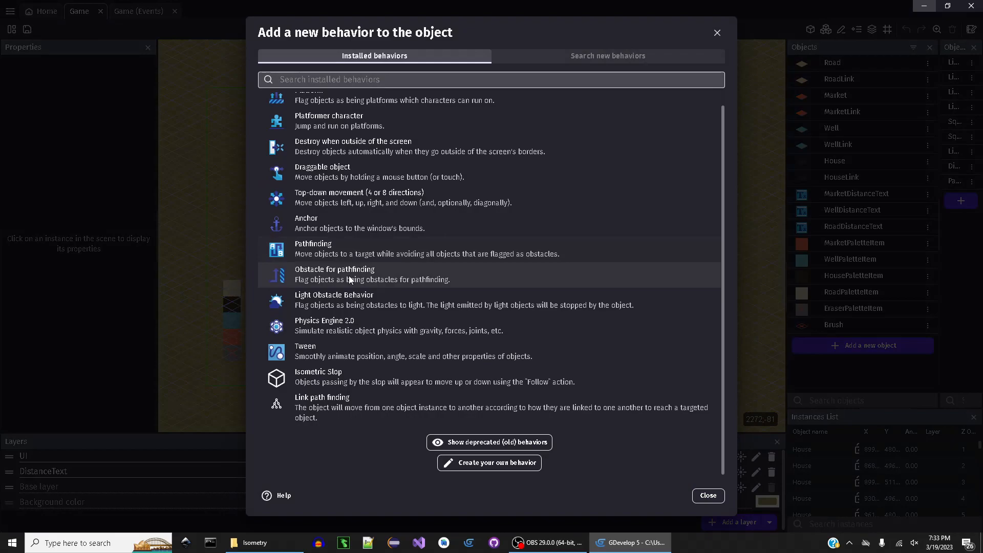
{"action": "mouse_move", "coordinate": [323, 381]}
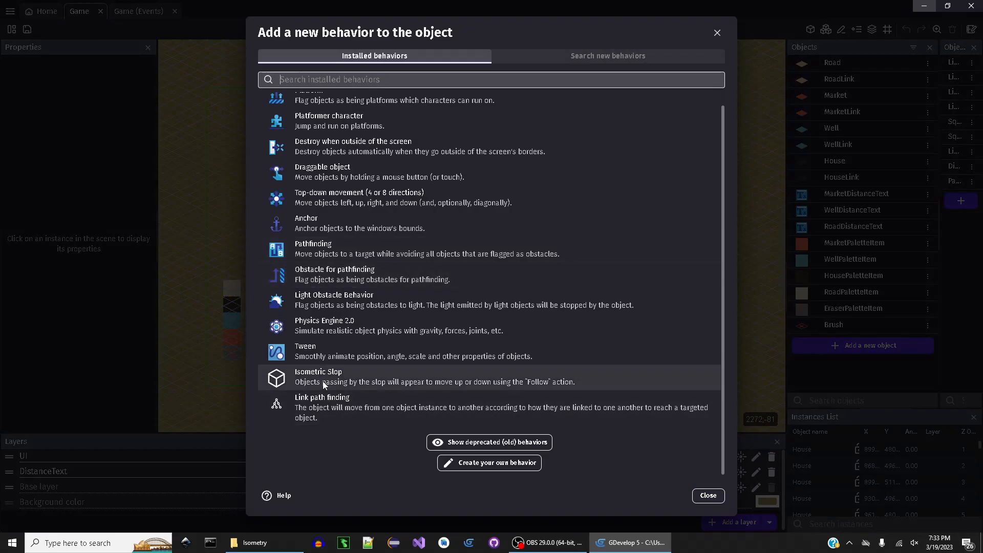
{"action": "mouse_move", "coordinate": [291, 384]}
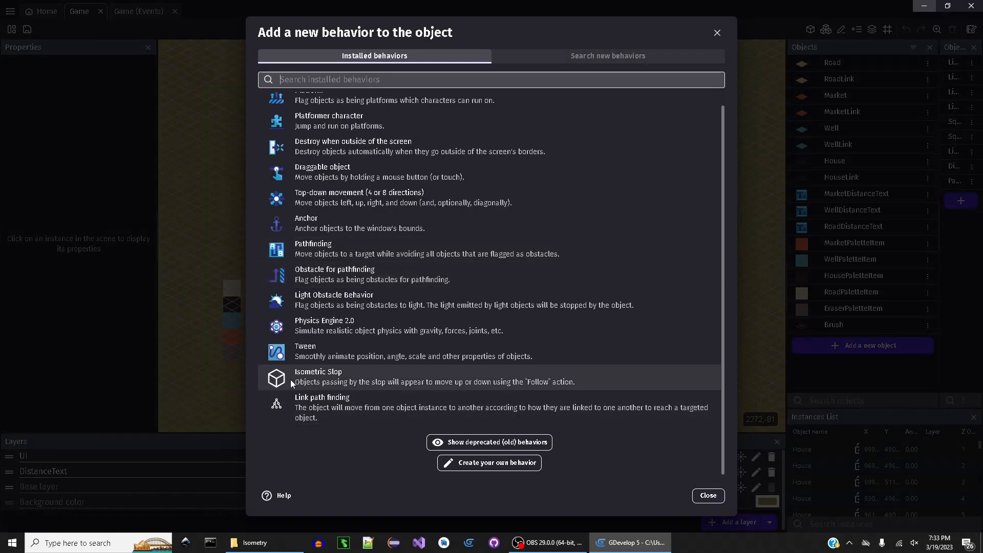
{"action": "mouse_move", "coordinate": [405, 382]}
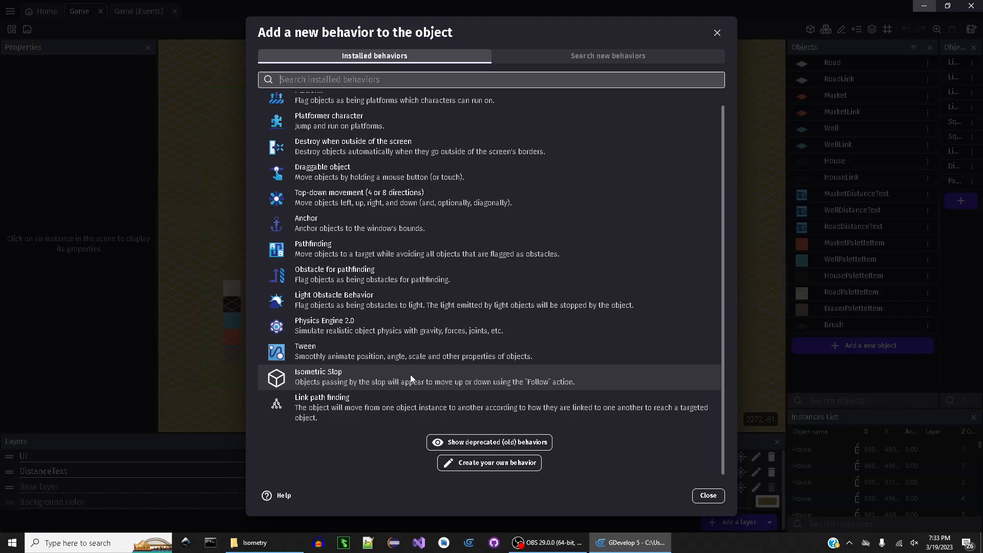
{"action": "mouse_move", "coordinate": [251, 377]}
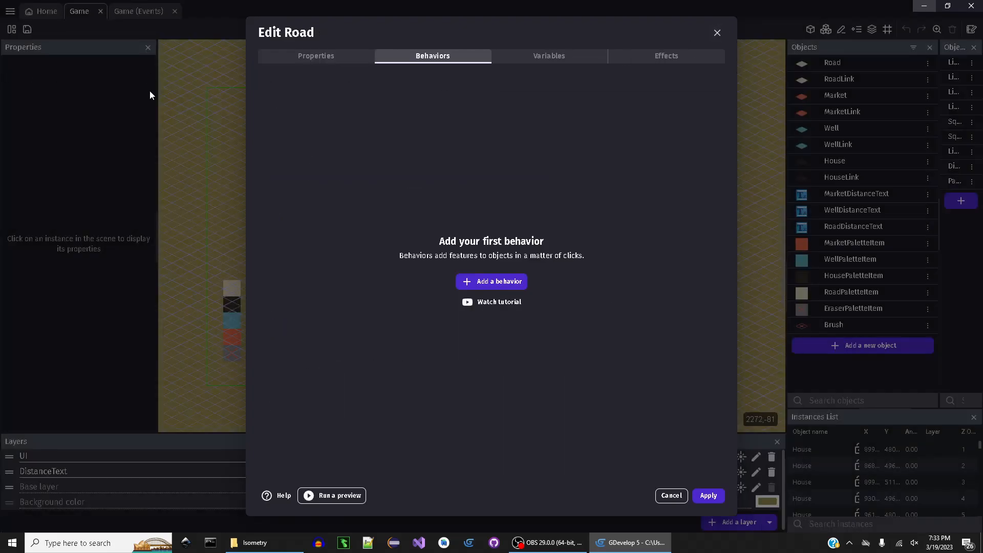
{"action": "left_click", "coordinate": [670, 495]}
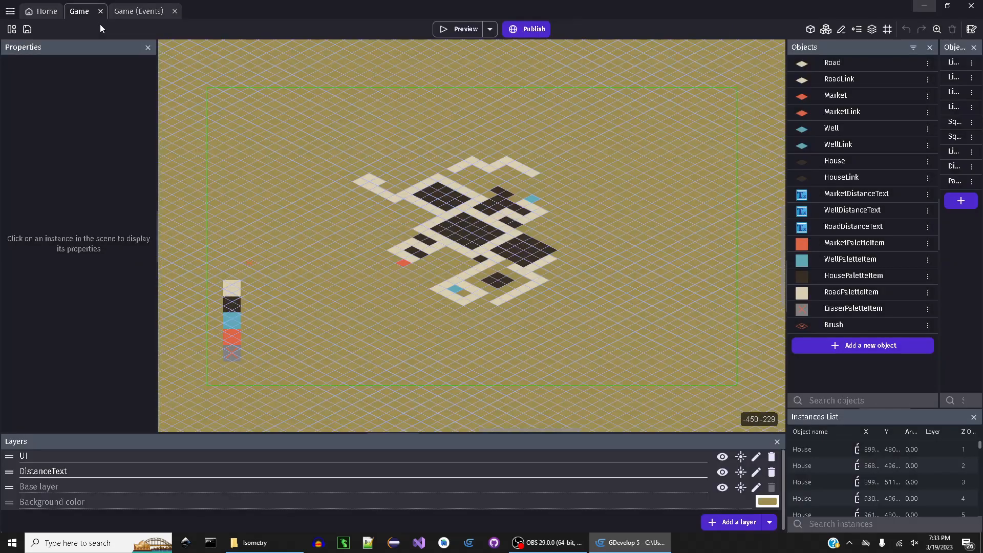
Search the Game events actions for 'slop' and 'follo' to find 'Make objects follow the slope', adding nothing.
{"action": "left_click", "coordinate": [137, 11]}
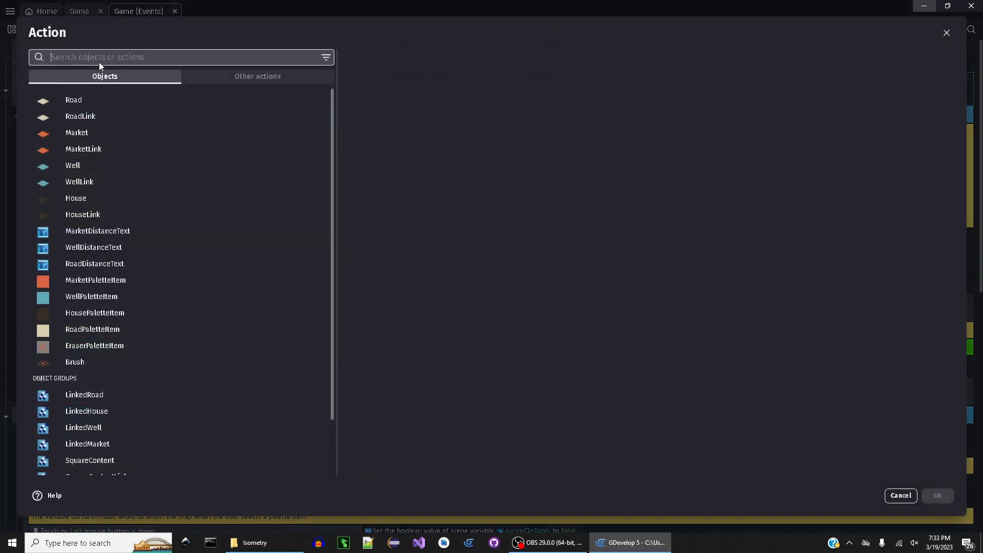
{"action": "type", "text": "slop"}
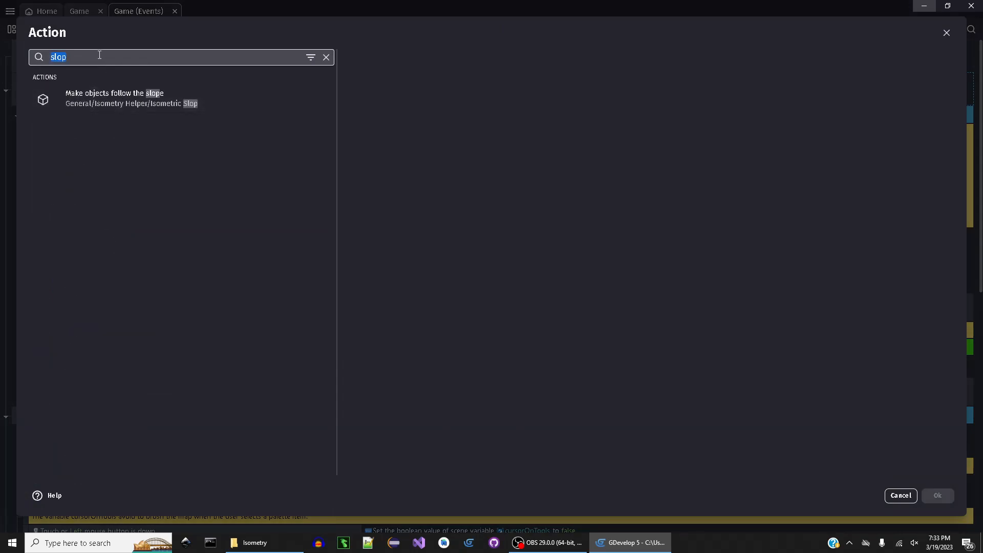
{"action": "type", "text": "f"}
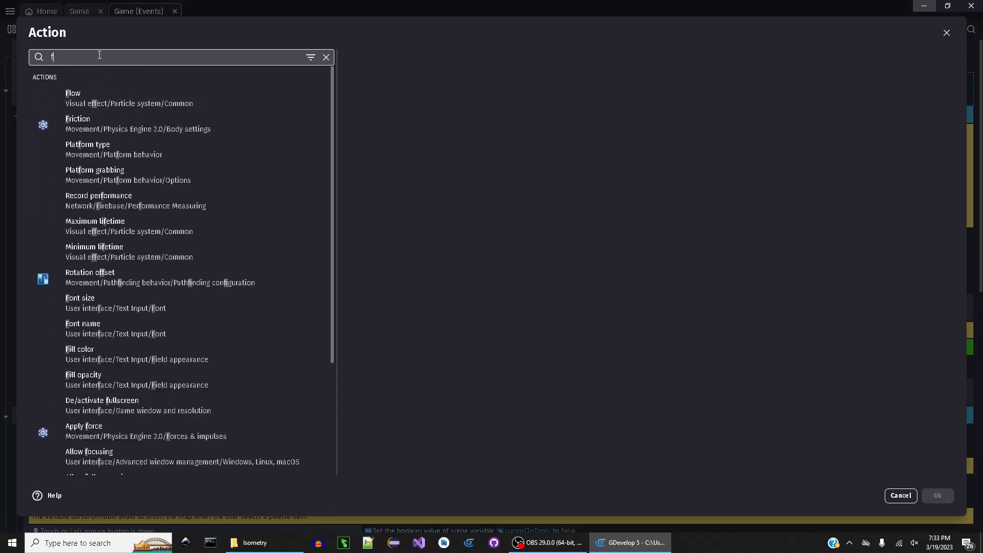
{"action": "type", "text": "ollo"}
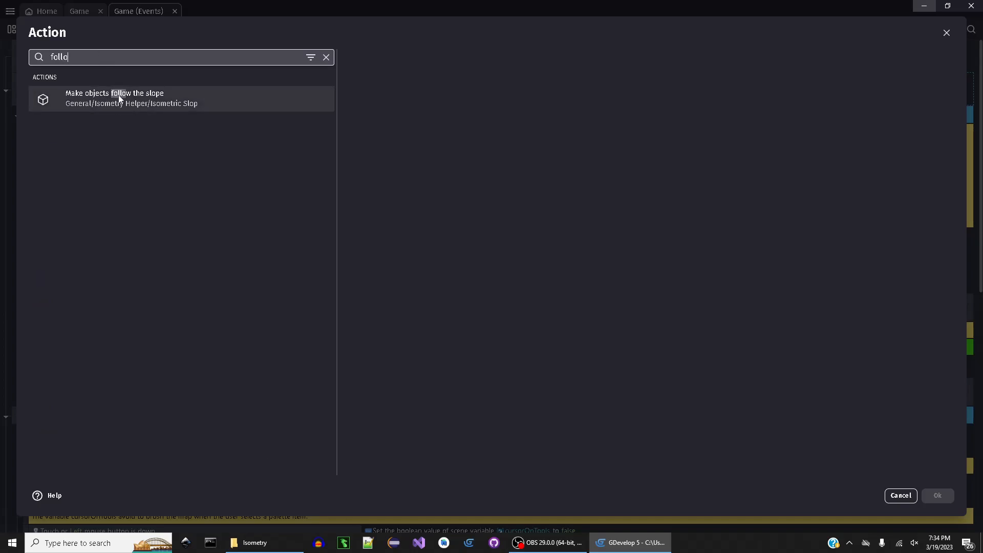
{"action": "mouse_move", "coordinate": [950, 32]}
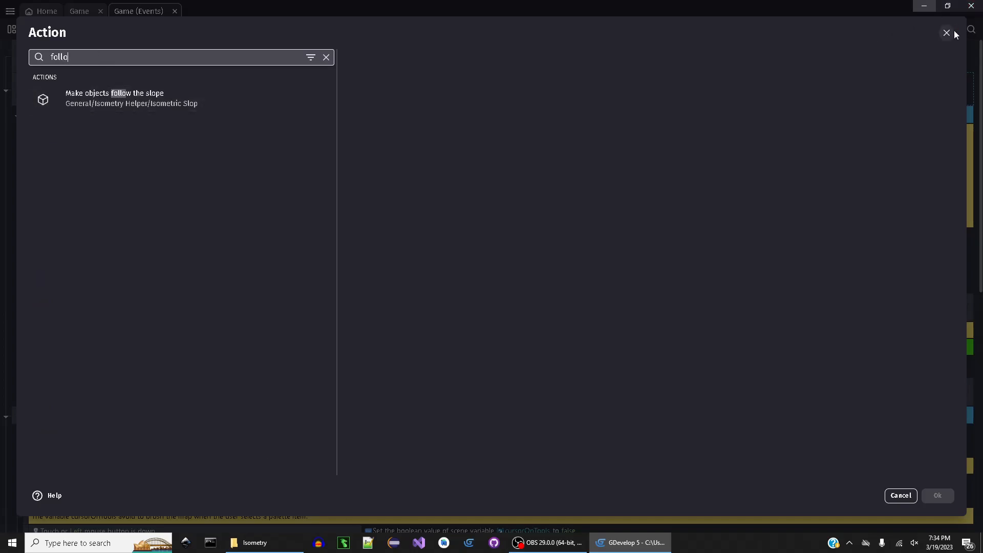
{"action": "left_click", "coordinate": [946, 33]}
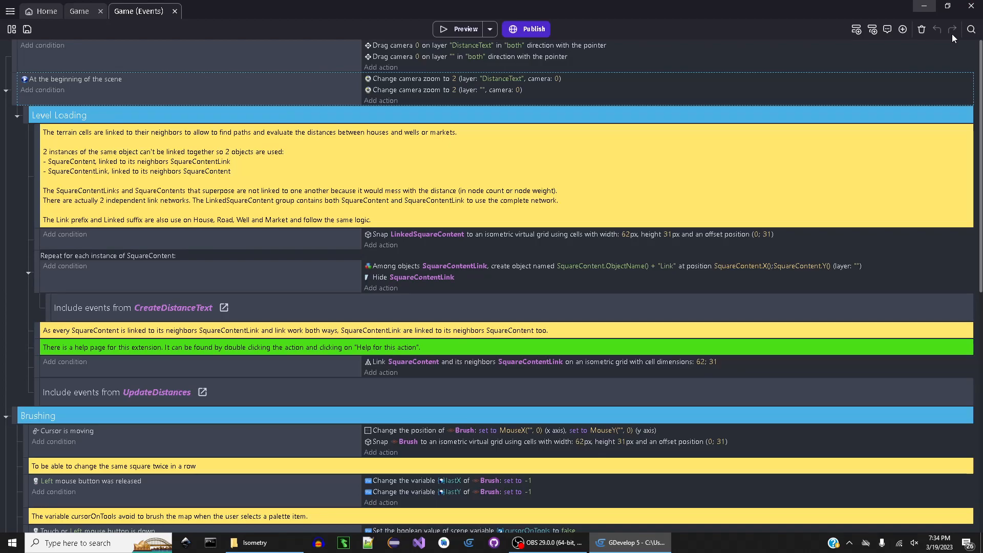
{"action": "mouse_move", "coordinate": [4, 41]}
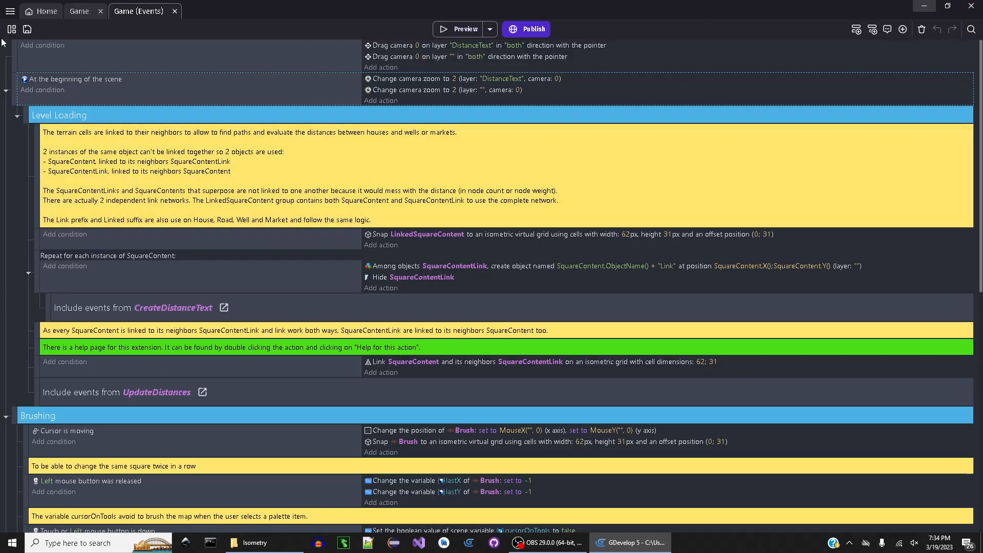
{"action": "mouse_move", "coordinate": [11, 29]}
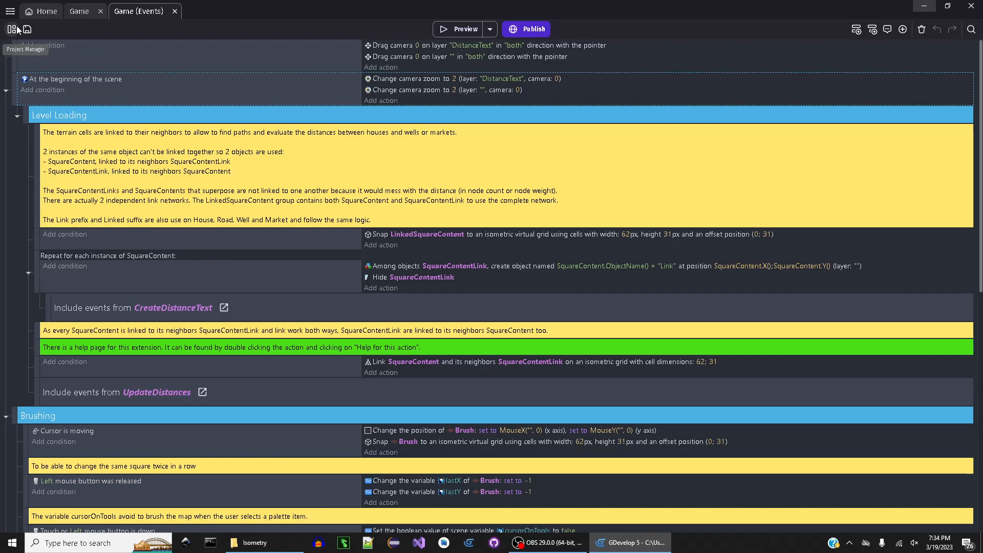
From the project manager, bring up the Search for New Extensions catalogue.
{"action": "left_click", "coordinate": [11, 29]}
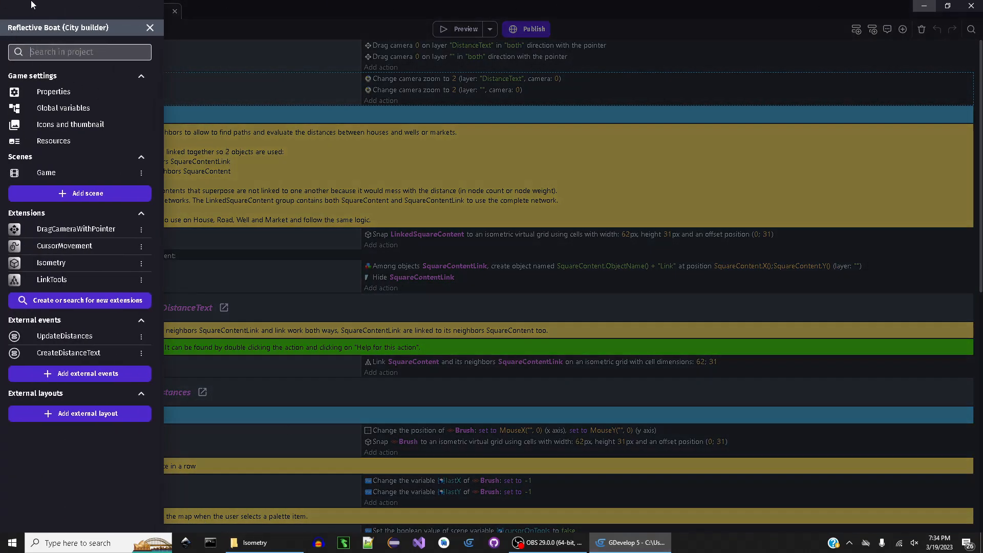
{"action": "mouse_move", "coordinate": [50, 263]}
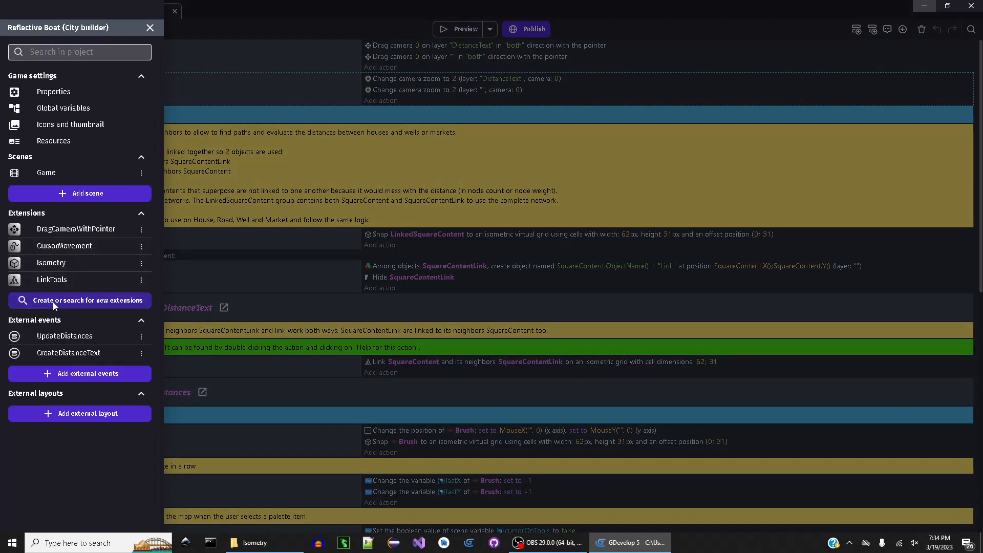
{"action": "mouse_move", "coordinate": [67, 309]}
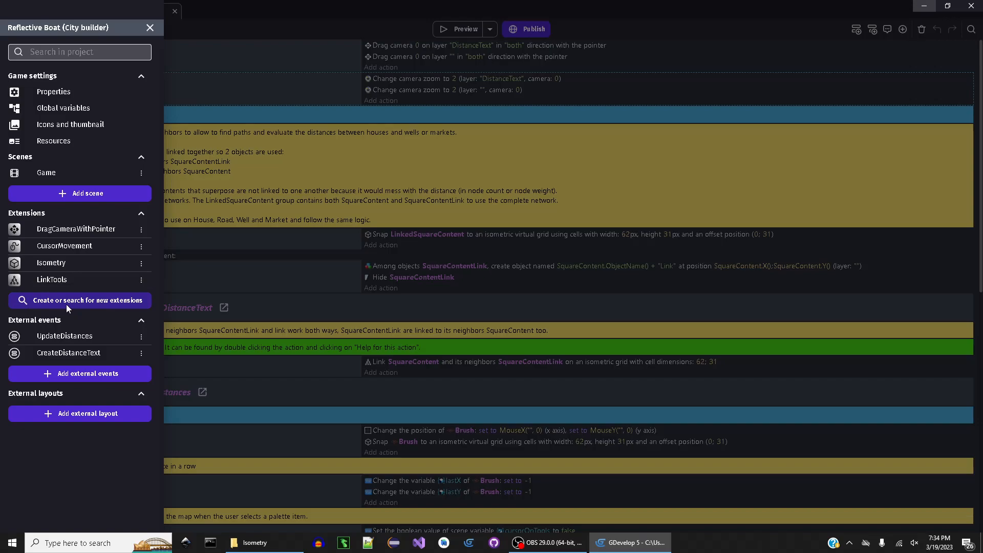
{"action": "left_click", "coordinate": [80, 300]}
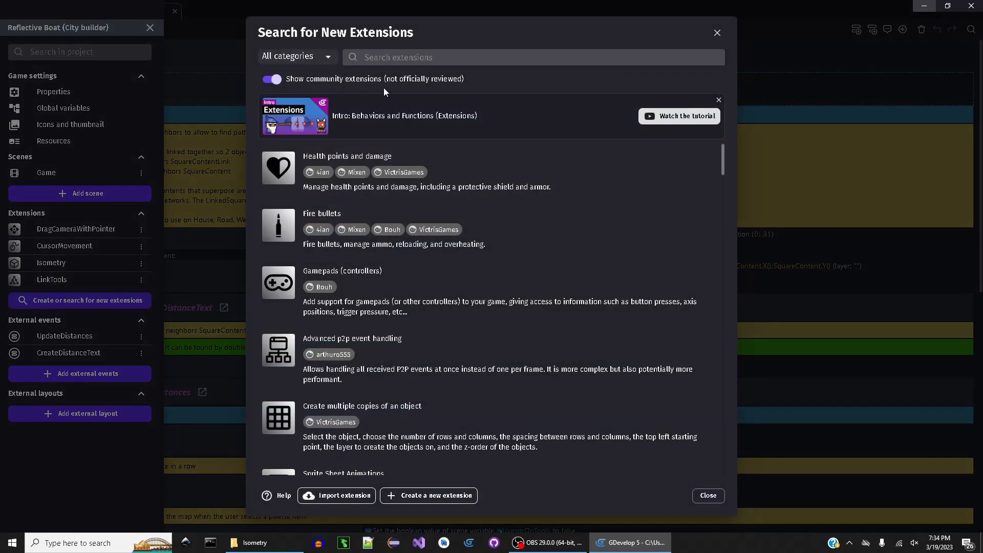
Search the extension catalogue for 'isometr', which turns up only YSort.
{"action": "left_click", "coordinate": [533, 57]}
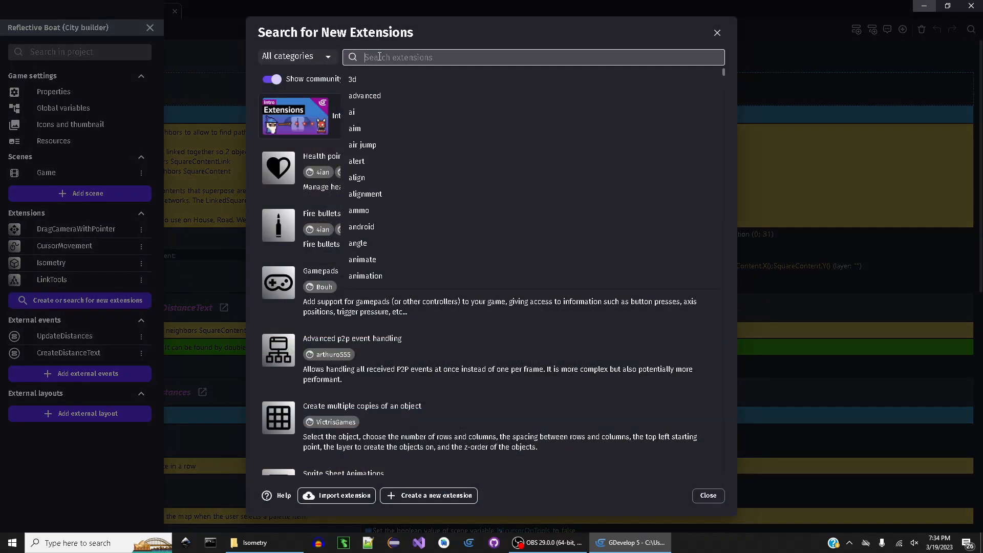
{"action": "type", "text": "isome"}
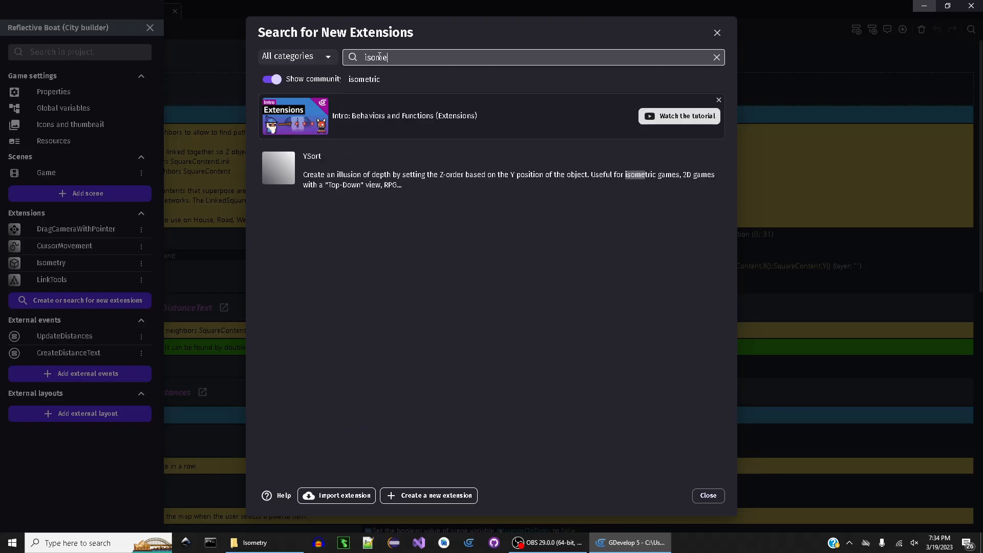
{"action": "type", "text": "tr"}
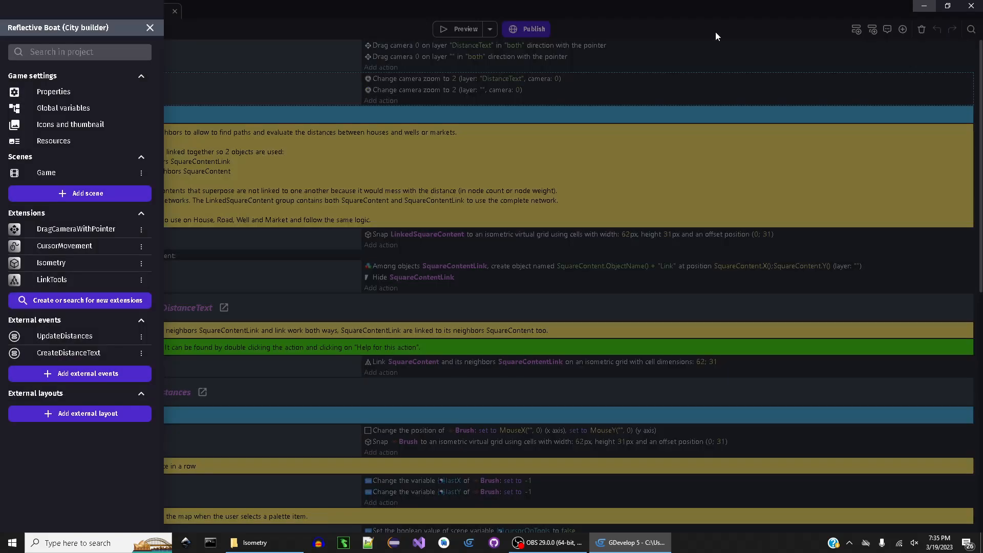
{"action": "mouse_move", "coordinate": [69, 257]}
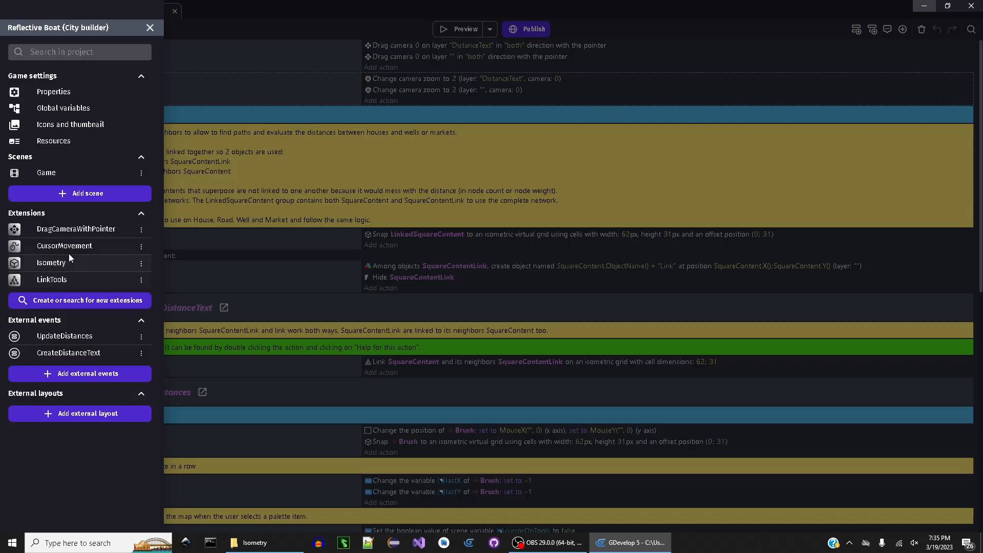
{"action": "mouse_move", "coordinate": [25, 267]}
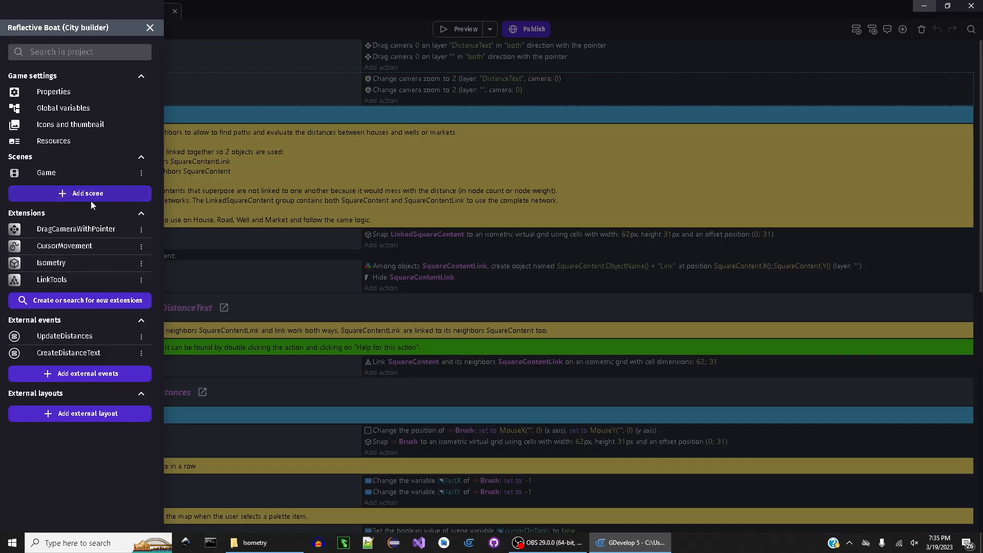
{"action": "mouse_move", "coordinate": [91, 270]}
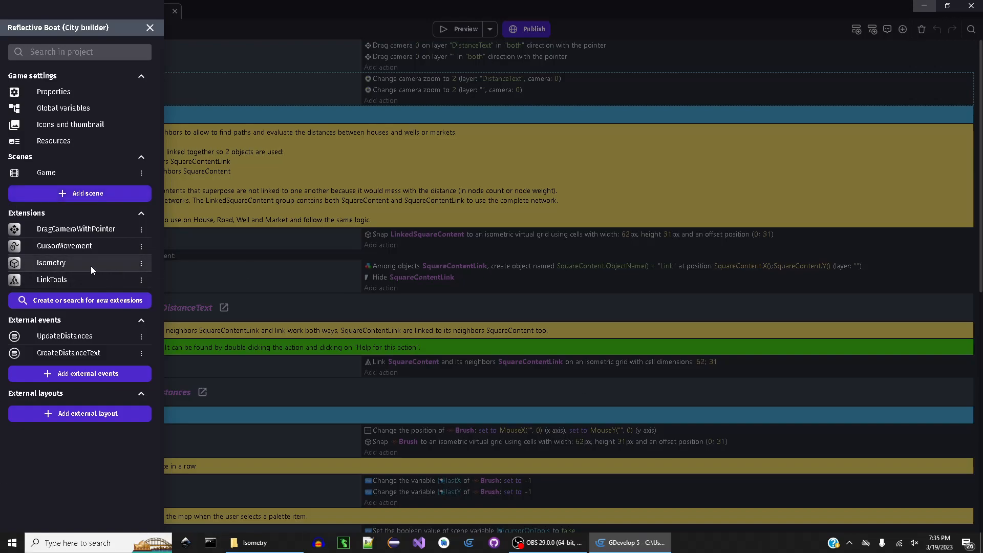
{"action": "mouse_move", "coordinate": [257, 256]}
{"action": "type", "text": "isometr"}
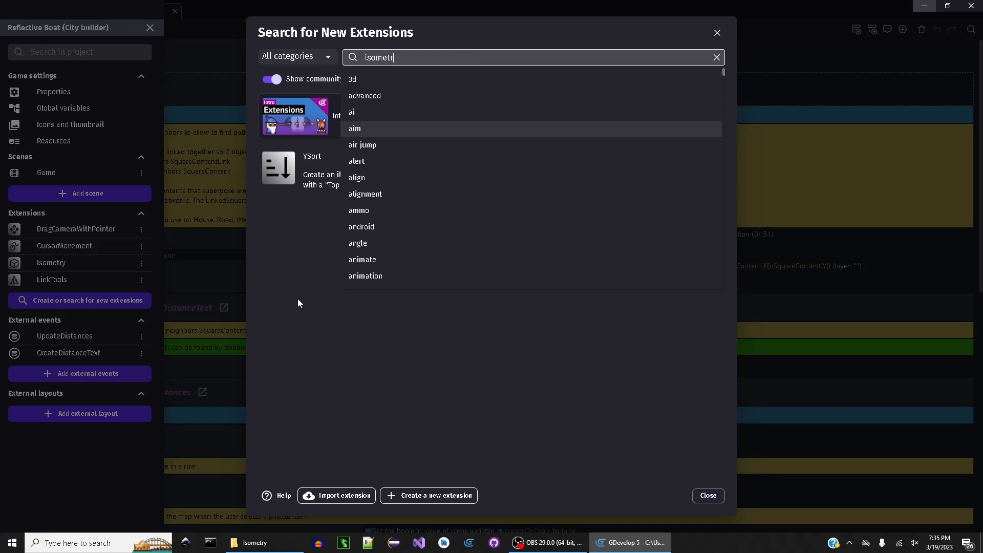
Close the extension search without adding anything, returning to the project manager.
{"action": "left_click", "coordinate": [707, 495]}
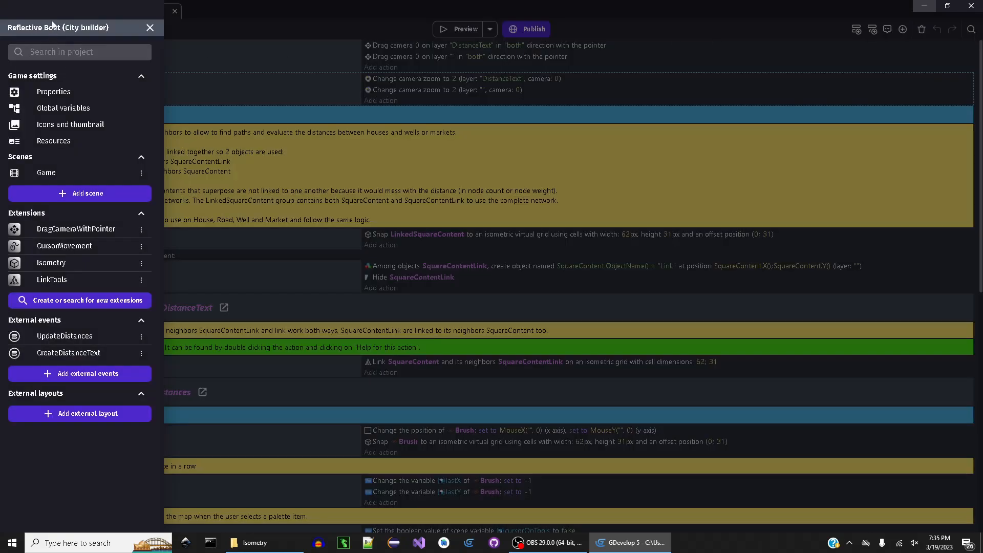
{"action": "mouse_move", "coordinate": [97, 262]}
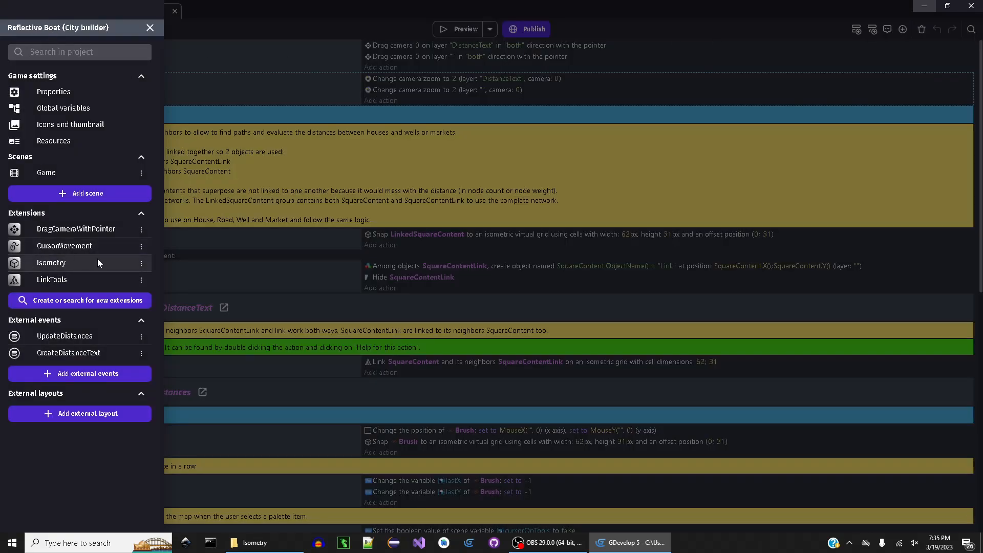
{"action": "mouse_move", "coordinate": [50, 267]}
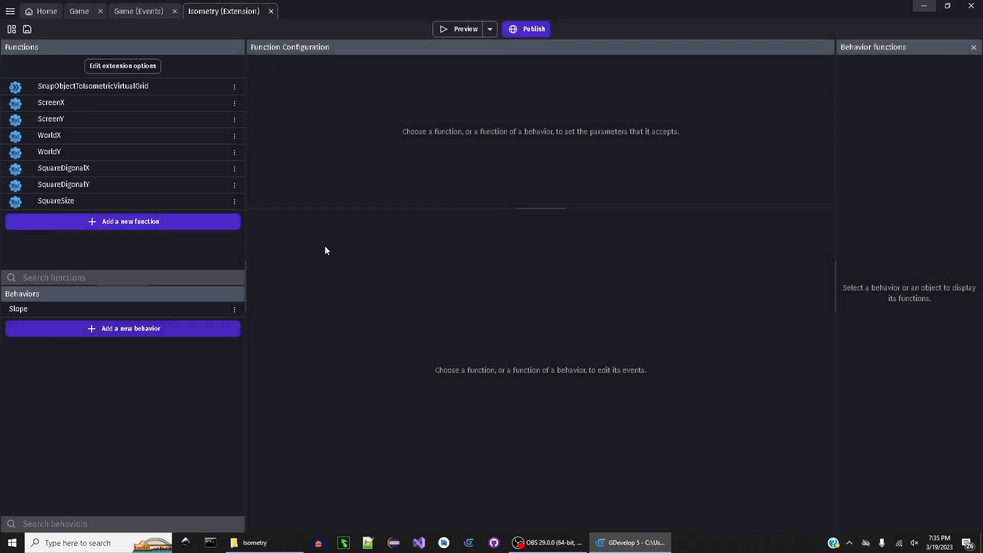
{"action": "mouse_move", "coordinate": [269, 5]}
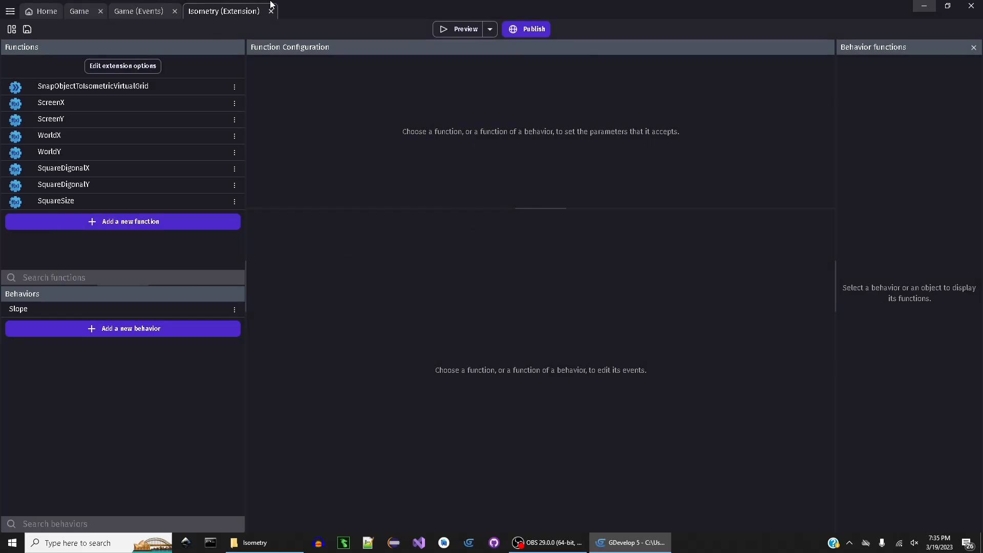
{"action": "mouse_move", "coordinate": [142, 80]}
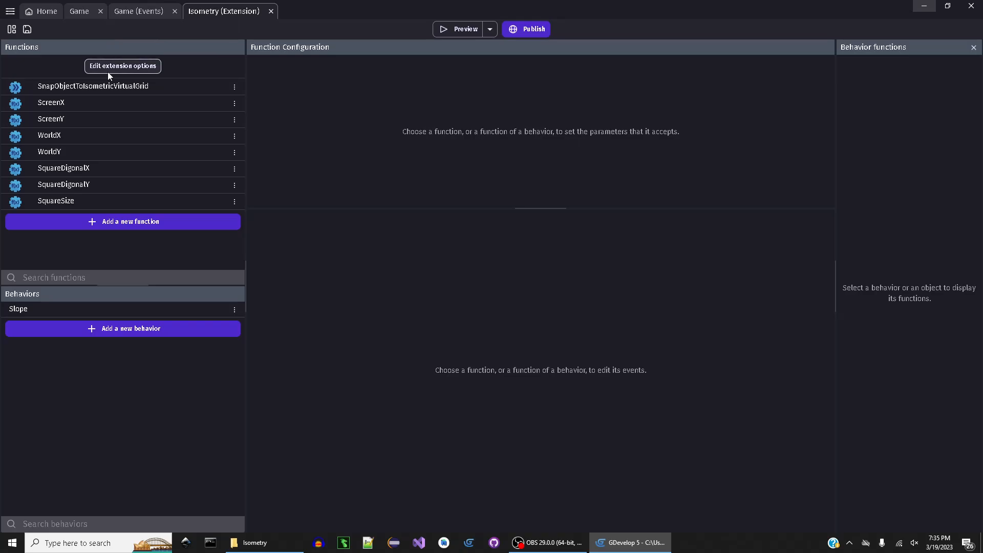
Bring up the Isometry extension's options showing its name, title, description, version and tags.
{"action": "left_click", "coordinate": [122, 66]}
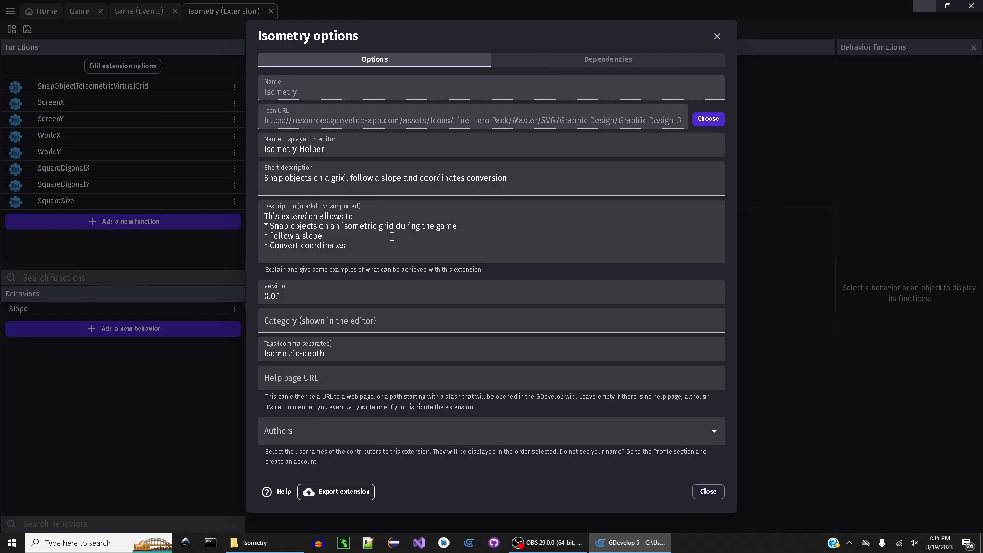
{"action": "mouse_move", "coordinate": [326, 511]}
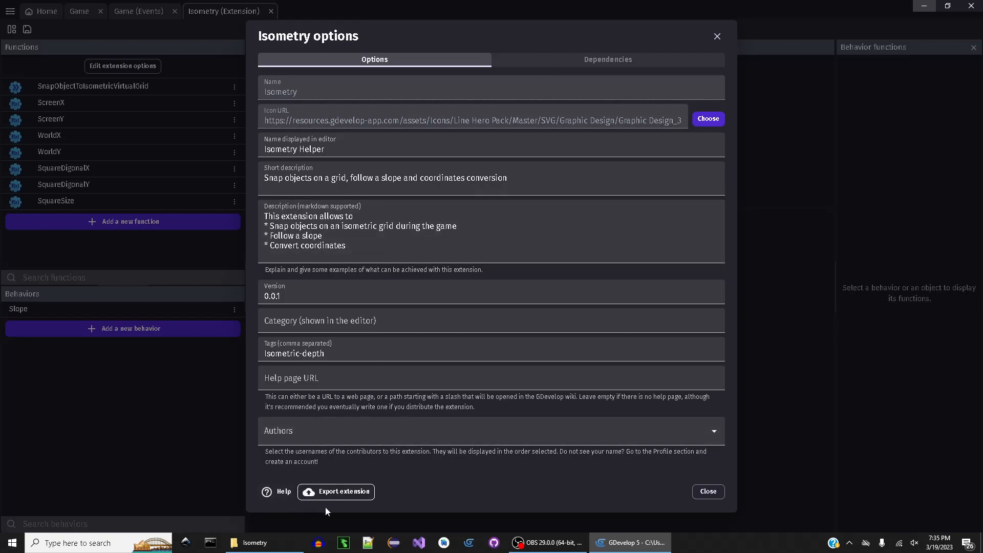
{"action": "mouse_move", "coordinate": [282, 469]}
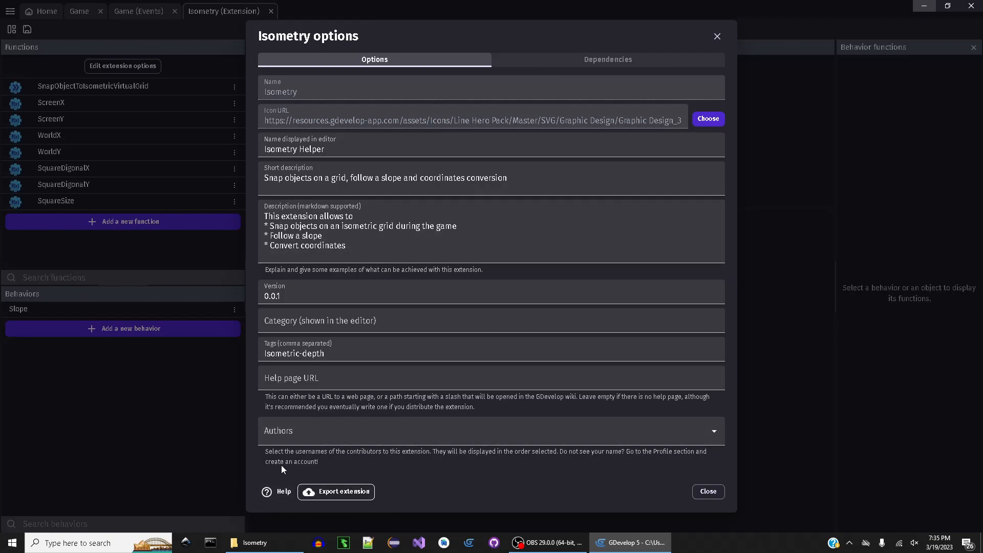
{"action": "mouse_move", "coordinate": [336, 491]}
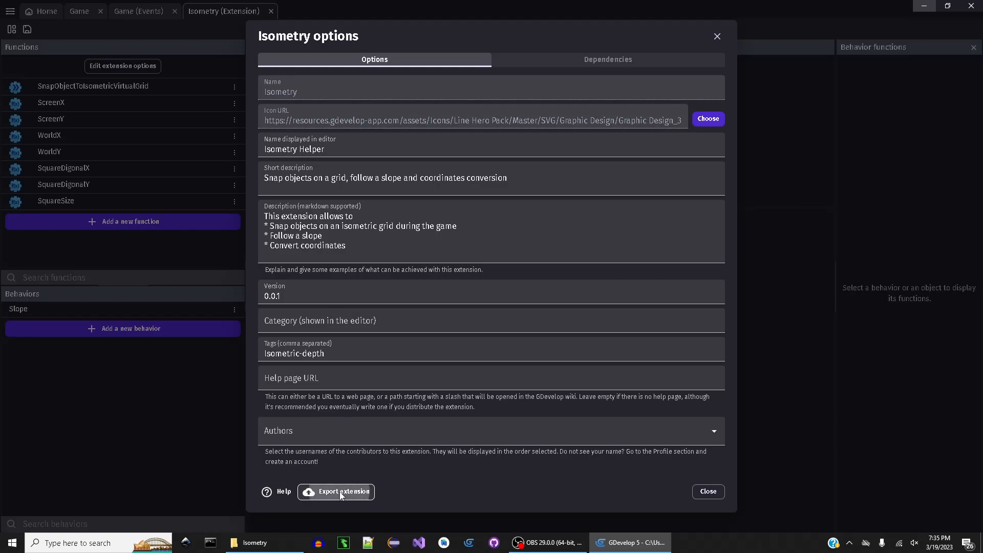
Begin exporting the Isometry Helper extension (version 0.0.1, Isometric-depth tag).
{"action": "left_click", "coordinate": [335, 492]}
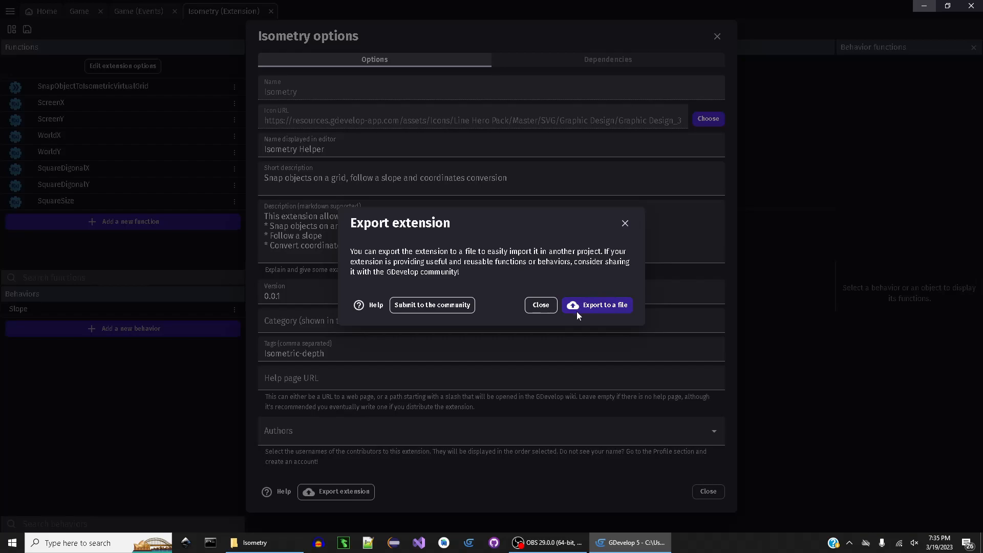
Export the extension to a file, entering the path C:\Users\JCM\OneDrive\Desktop\Isometry.
{"action": "left_click", "coordinate": [603, 305]}
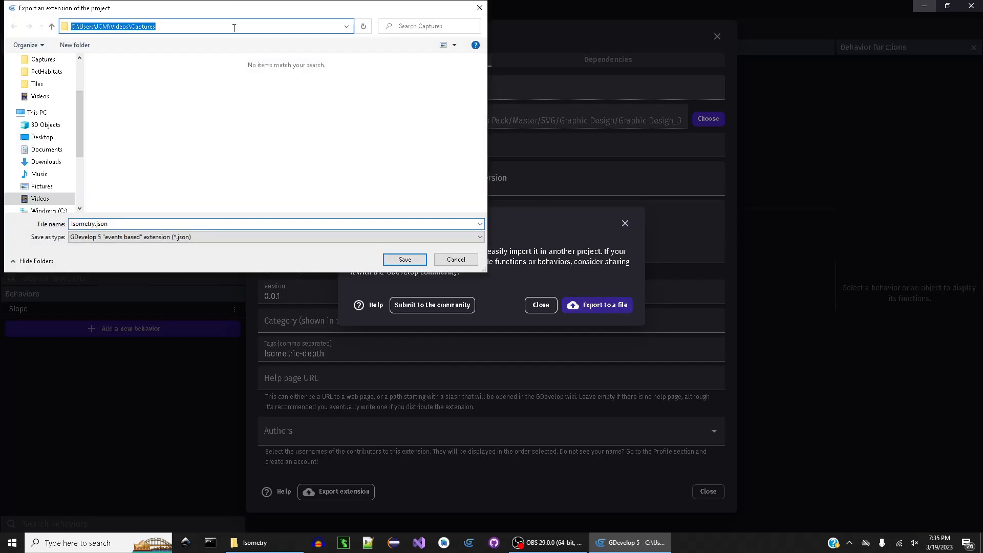
{"action": "type", "text": "C:\\Users\\JCM\\OneDrive\\Desktop\\Isometry"}
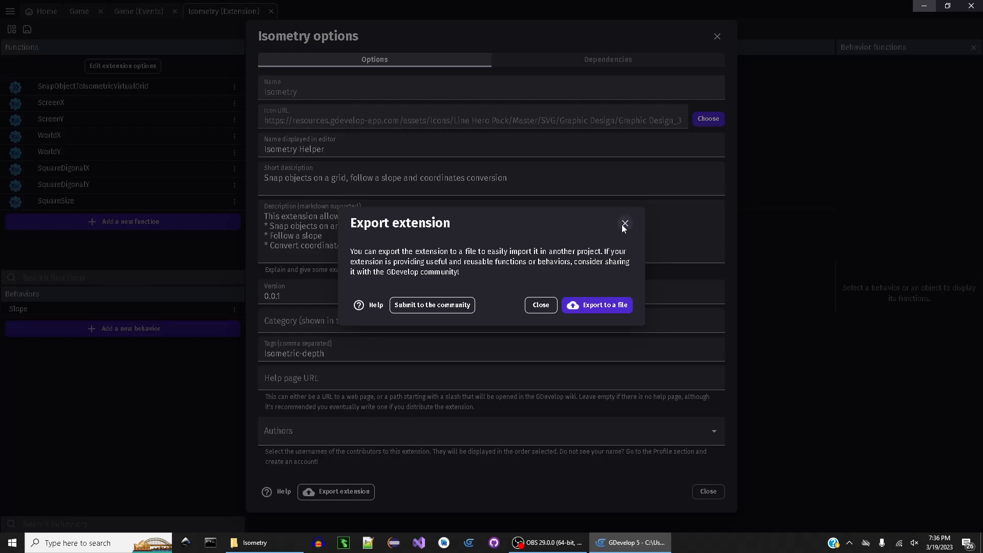
Dismiss the export prompt after saving Isometry.json to the desktop Isometry folder.
{"action": "left_click", "coordinate": [625, 224]}
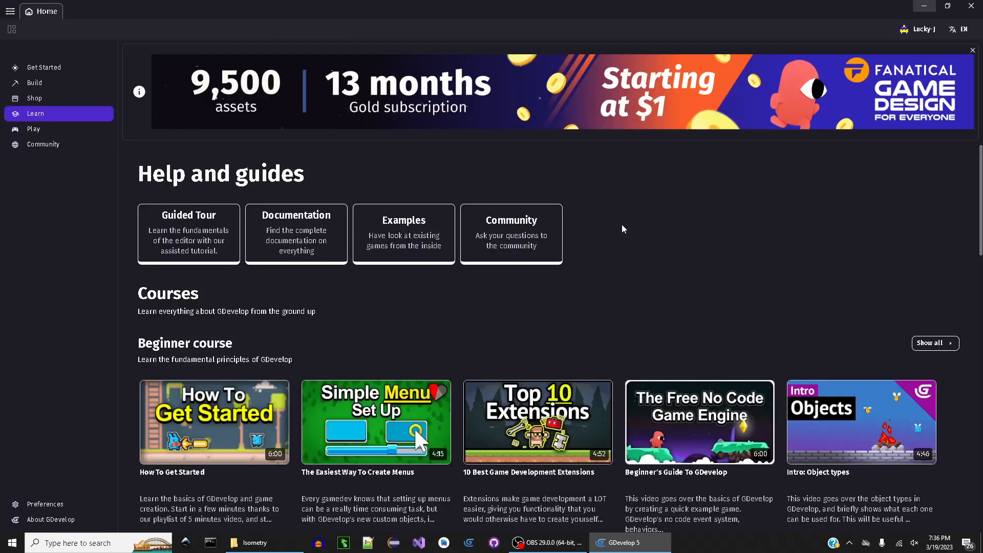
{"action": "mouse_move", "coordinate": [44, 145]}
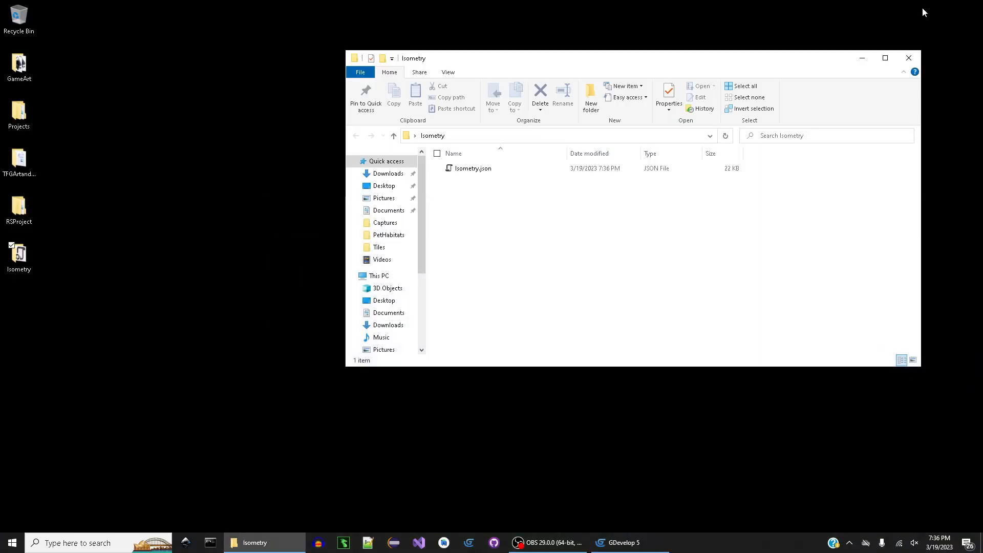
{"action": "mouse_move", "coordinate": [903, 111]}
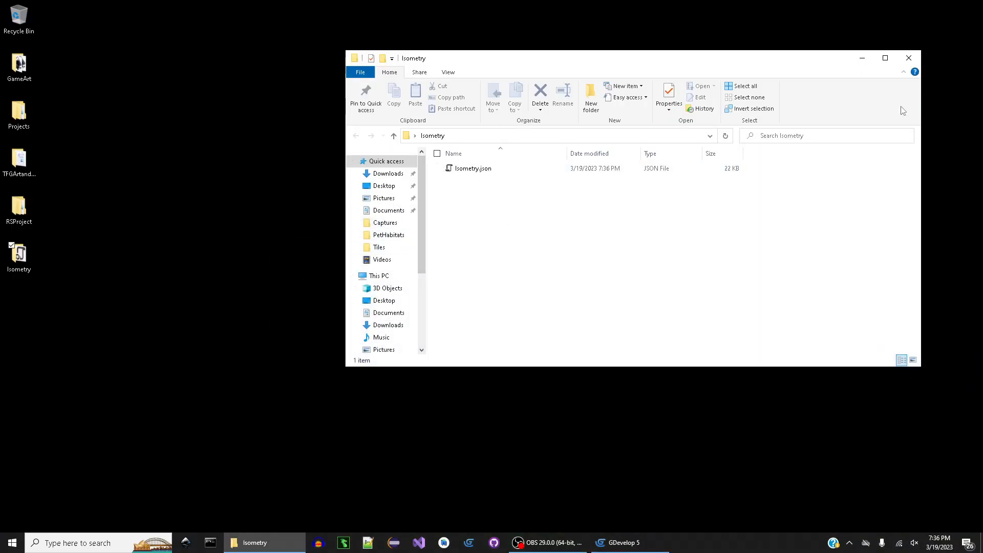
Reopen the desktop Isometry folder to confirm the exported 22 KB Isometry.json.
{"action": "left_click", "coordinate": [907, 58]}
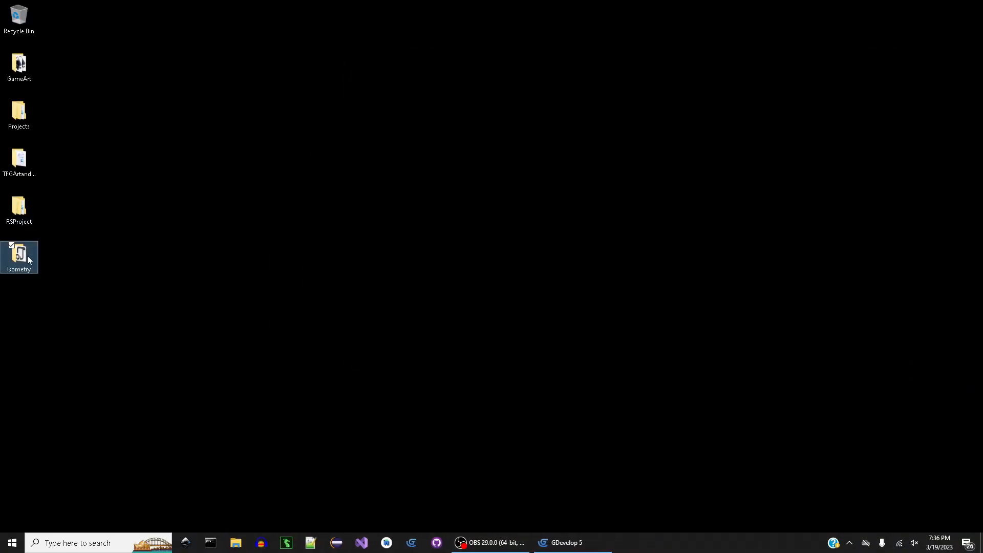
{"action": "double_click", "coordinate": [19, 252]}
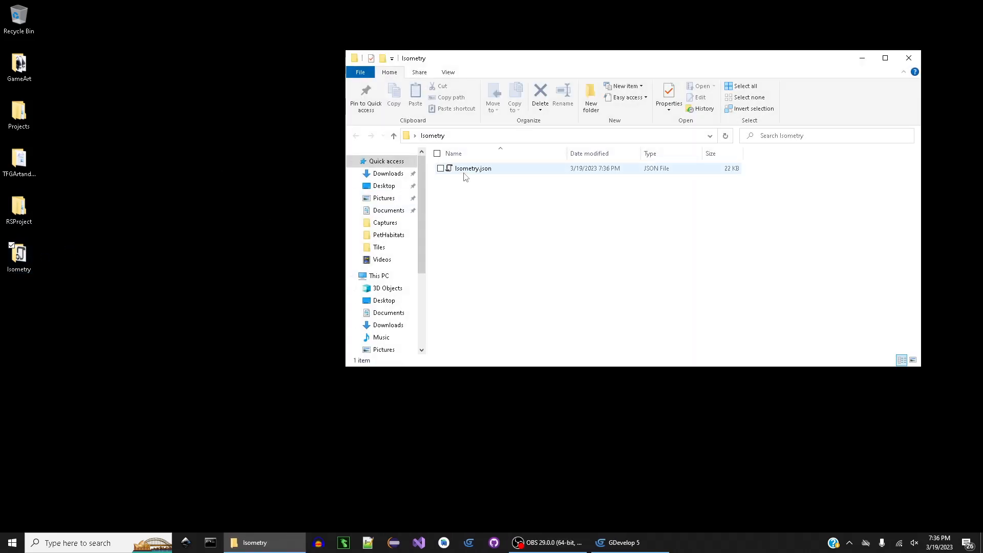
{"action": "mouse_move", "coordinate": [508, 174]}
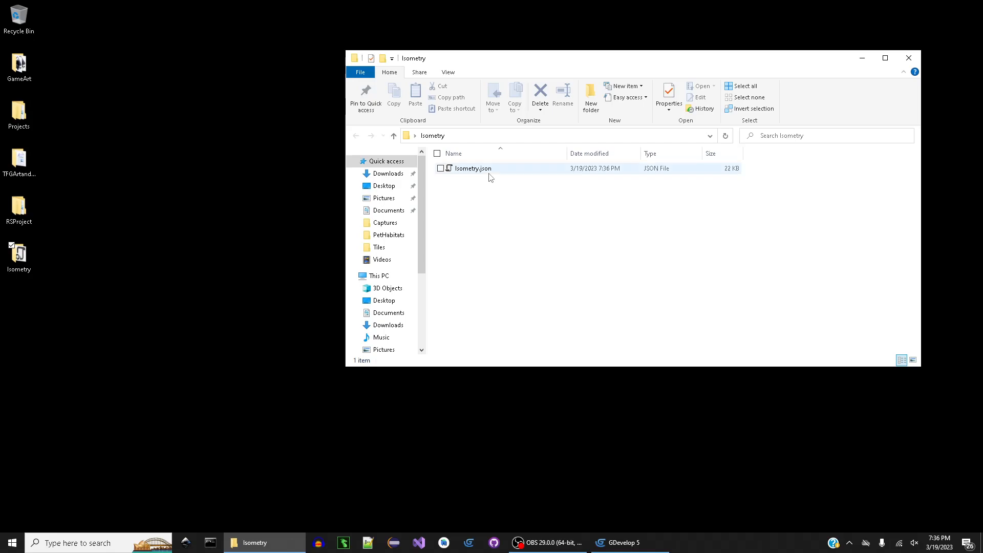
{"action": "mouse_move", "coordinate": [491, 170]}
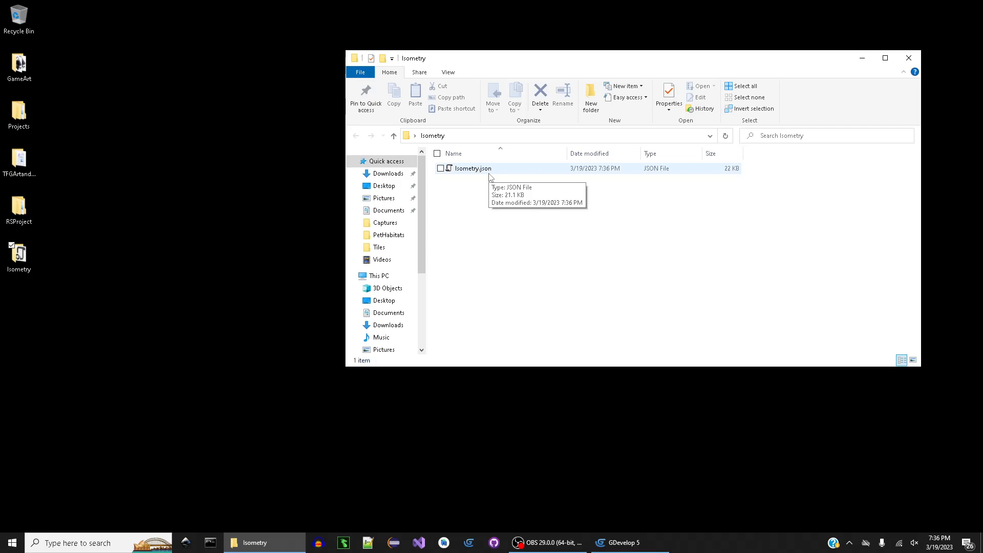
{"action": "mouse_move", "coordinate": [315, 130]}
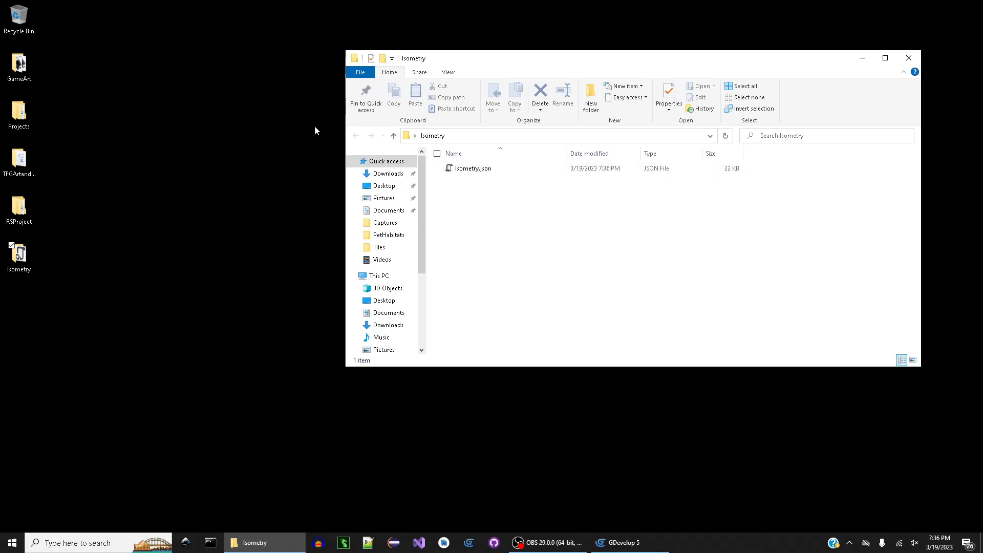
{"action": "mouse_move", "coordinate": [927, 70]}
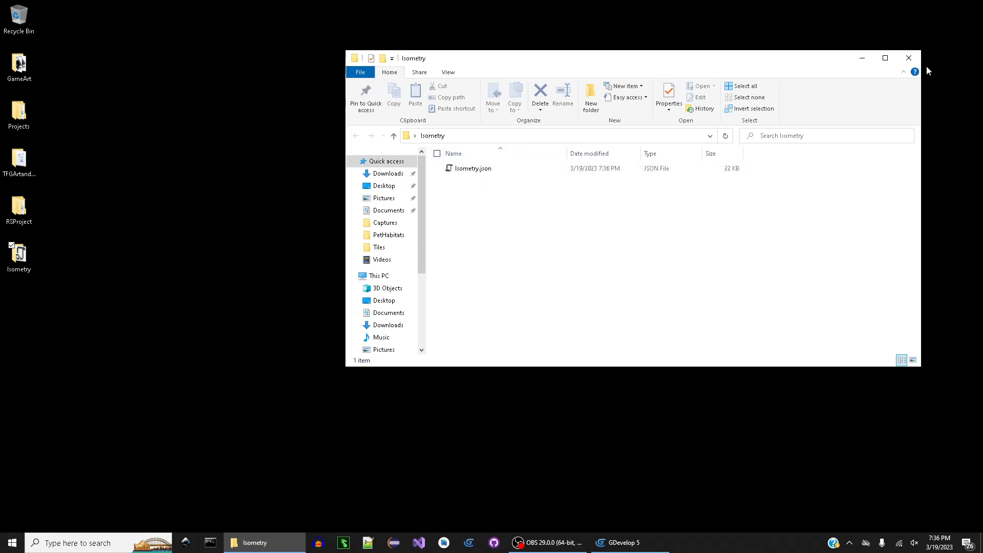
Create a new project named 'Tutorial' with the default resolution preset.
{"action": "left_click", "coordinate": [564, 543]}
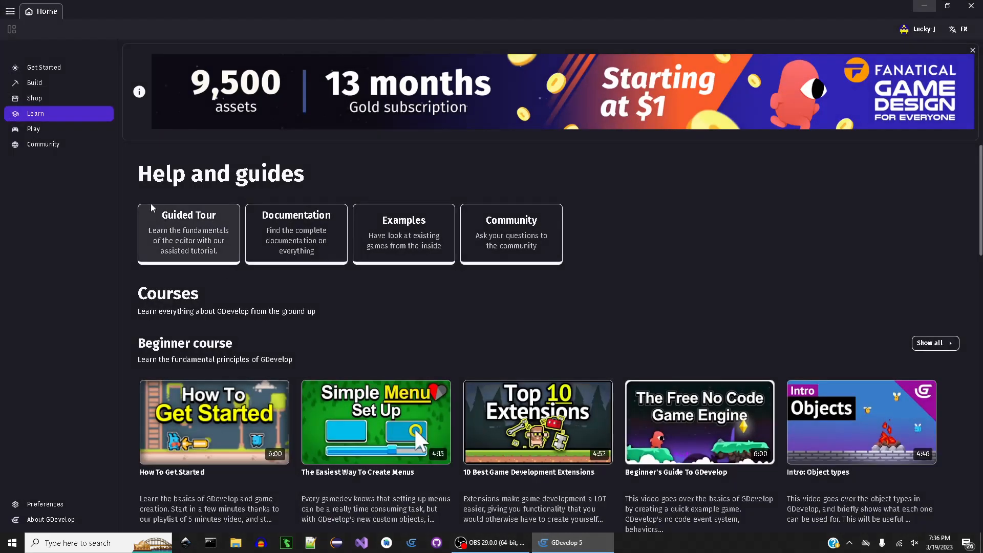
{"action": "mouse_move", "coordinate": [191, 314]}
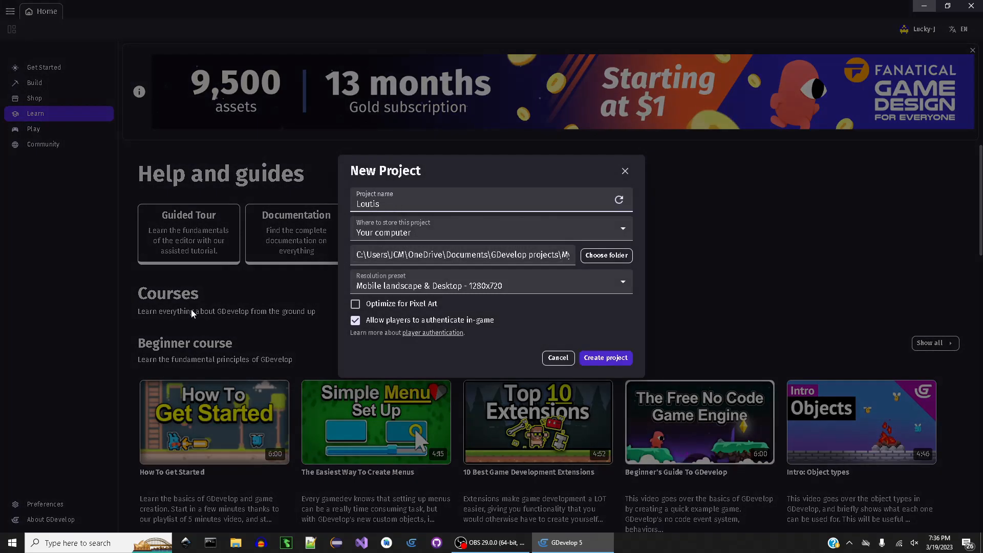
{"action": "type", "text": "Tu"}
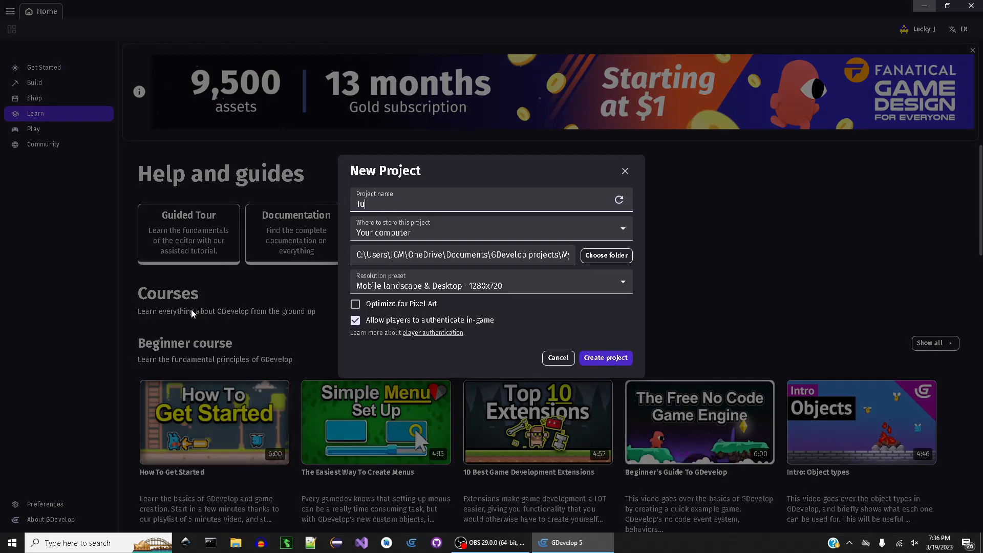
{"action": "type", "text": "torial"}
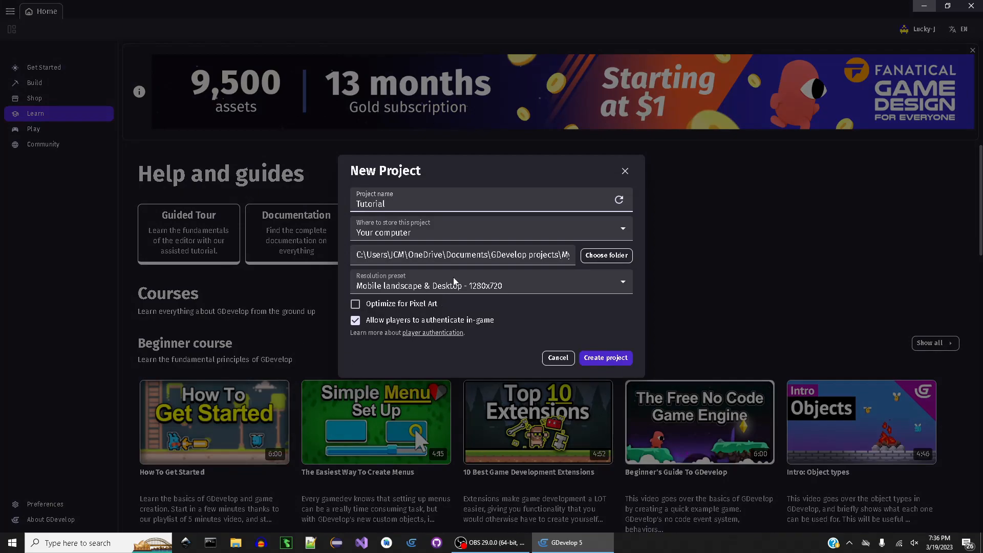
{"action": "mouse_move", "coordinate": [604, 255]}
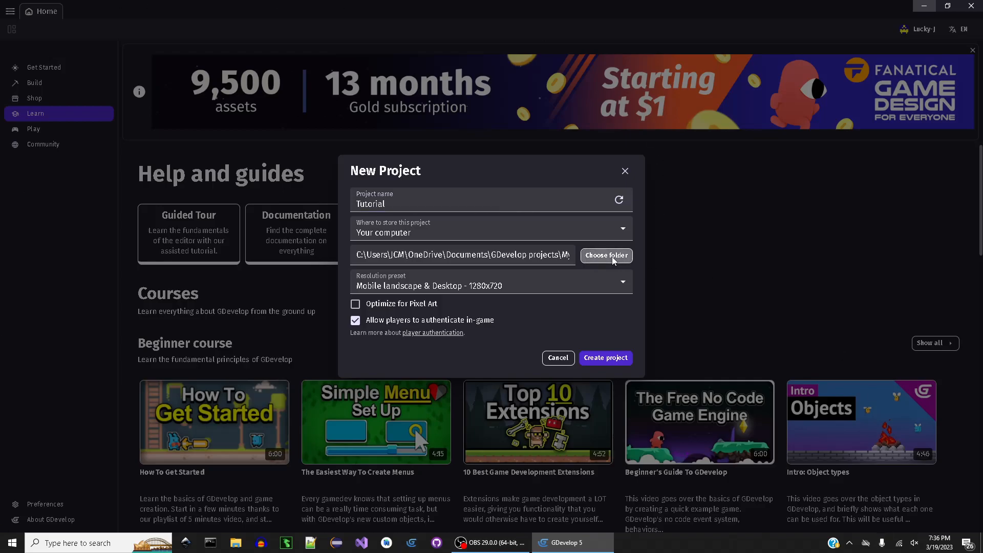
{"action": "left_click", "coordinate": [604, 358]}
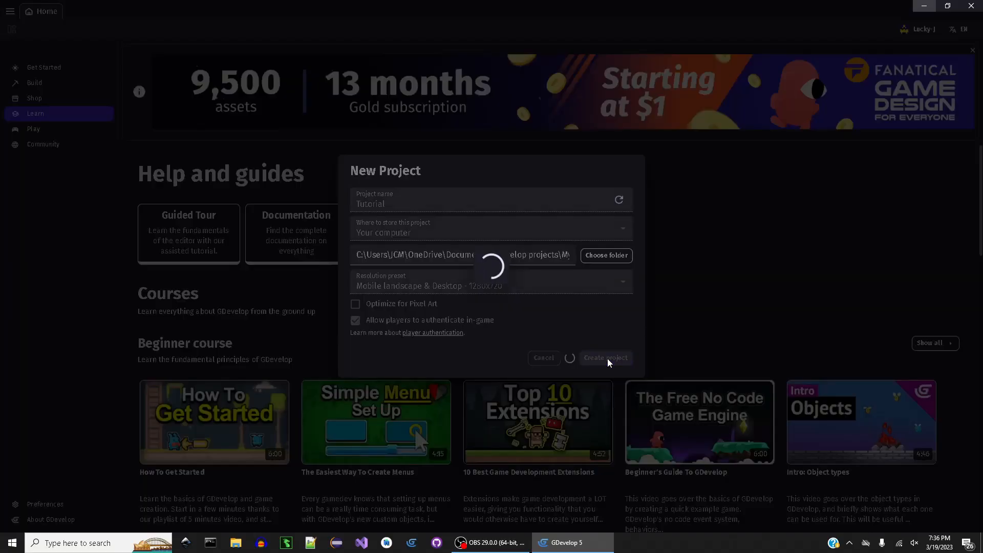
Show the full unfiltered extension catalog from the Tutorial project's overview panel.
{"action": "left_click", "coordinate": [604, 357]}
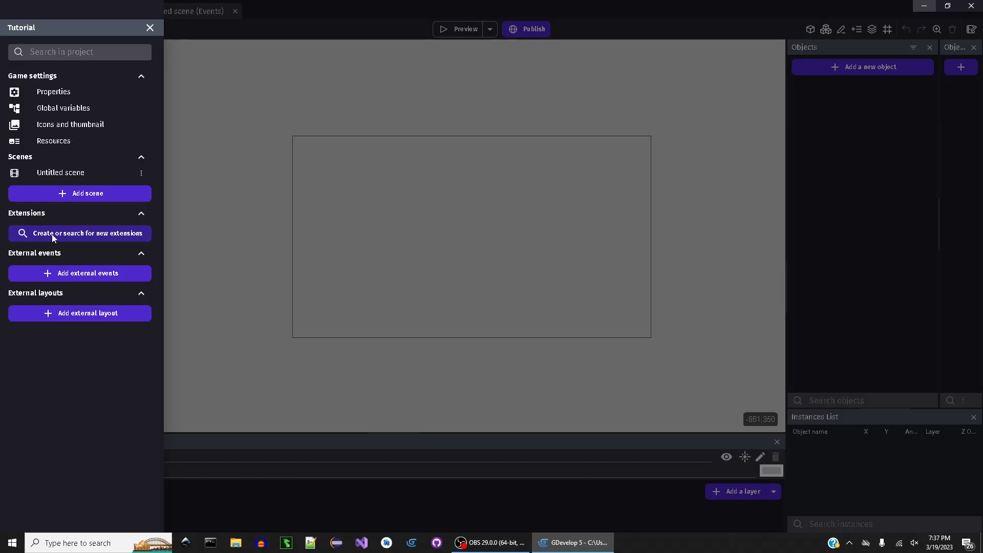
{"action": "left_click", "coordinate": [85, 234]}
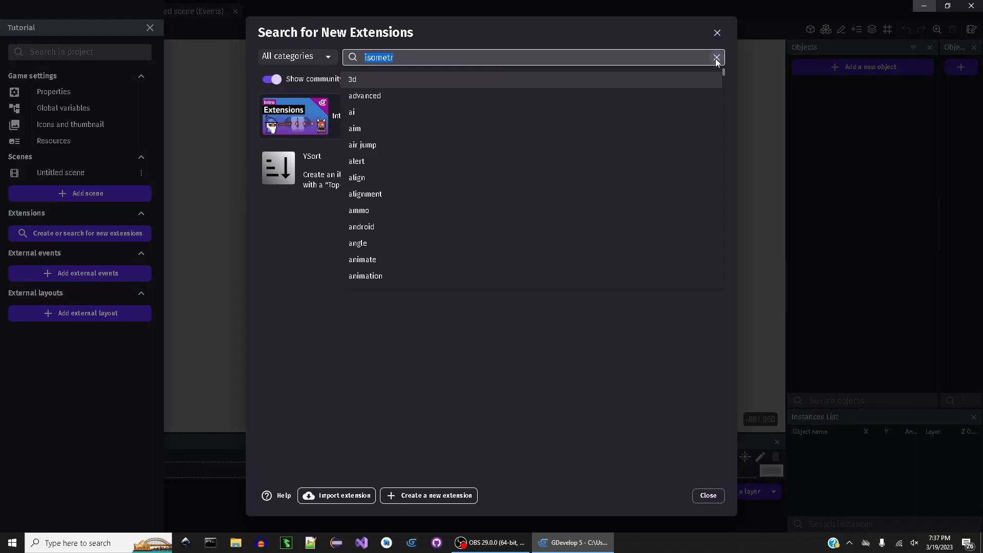
{"action": "left_click", "coordinate": [716, 56]}
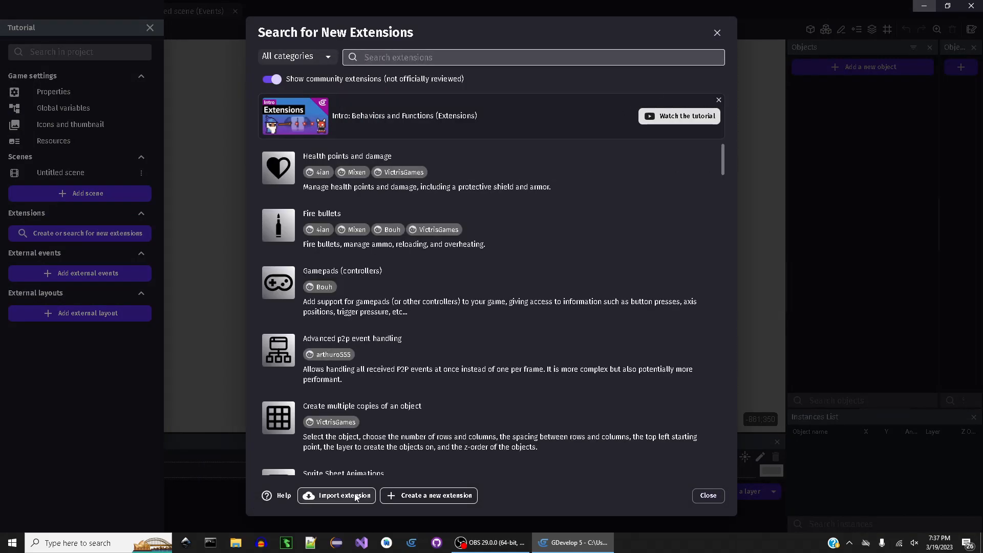
{"action": "mouse_move", "coordinate": [366, 513]}
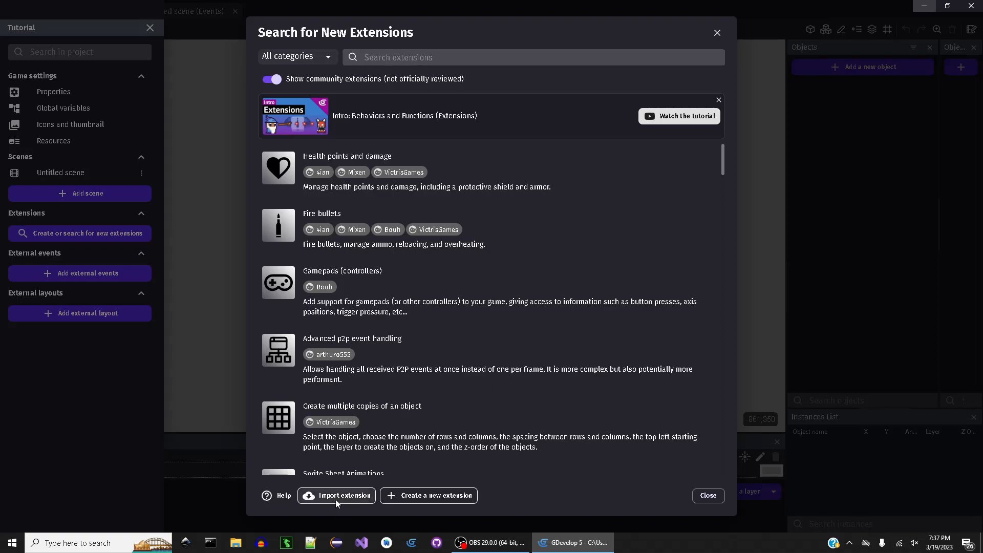
Import an extension from file, browsing to the desktop Isometry folder for Isometry.json.
{"action": "left_click", "coordinate": [337, 495]}
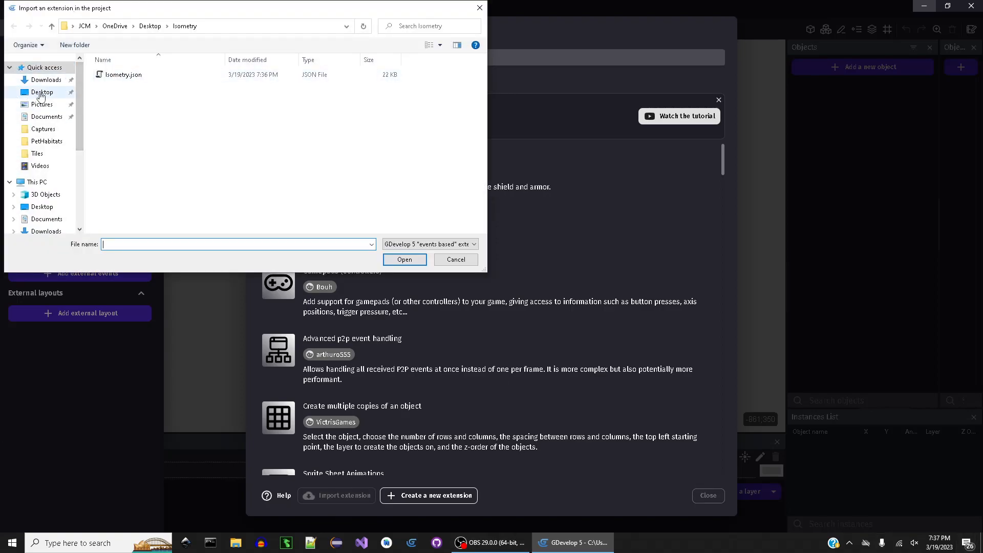
{"action": "left_click", "coordinate": [42, 93]}
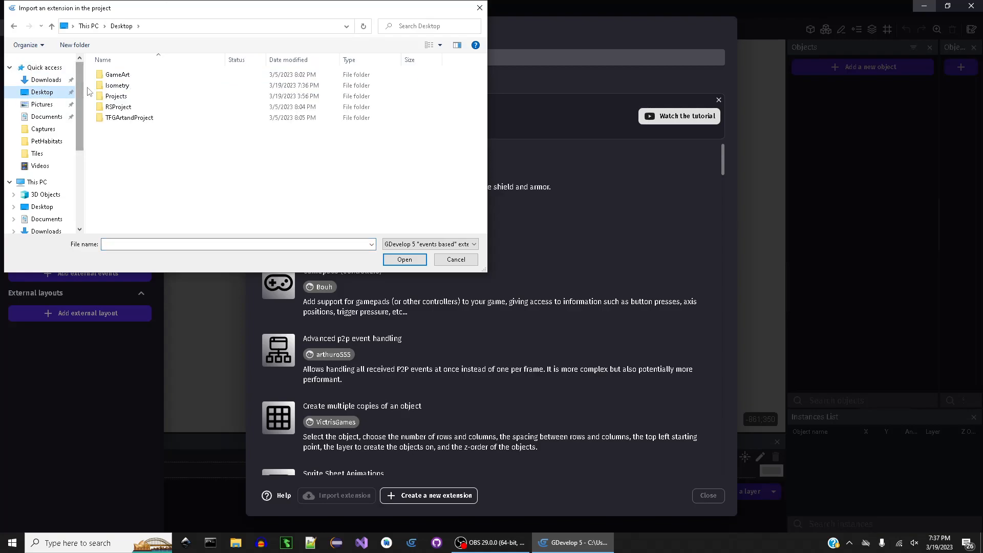
{"action": "left_click", "coordinate": [116, 86]}
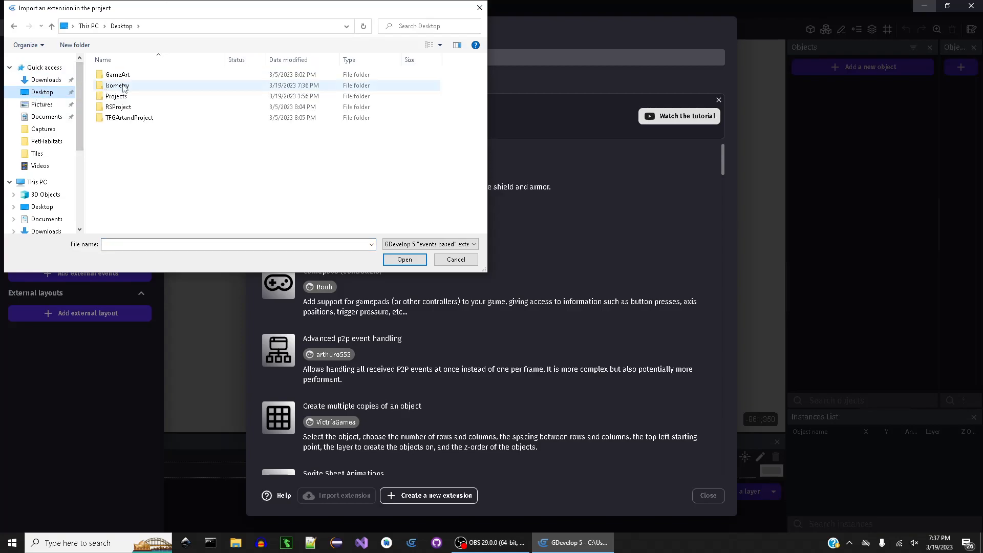
{"action": "double_click", "coordinate": [117, 86]}
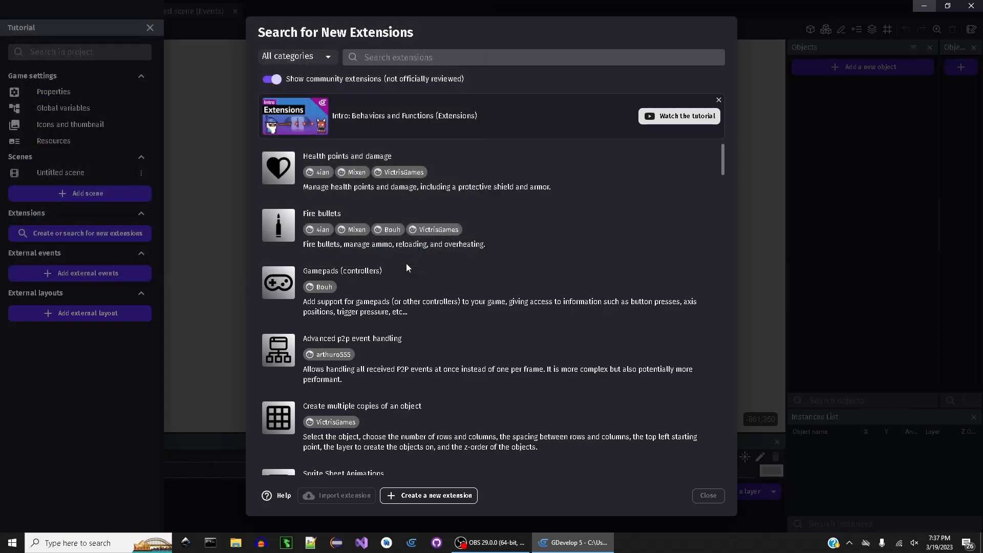
Close the extension catalog and view the untitled scene's empty events sheet.
{"action": "left_click", "coordinate": [707, 495]}
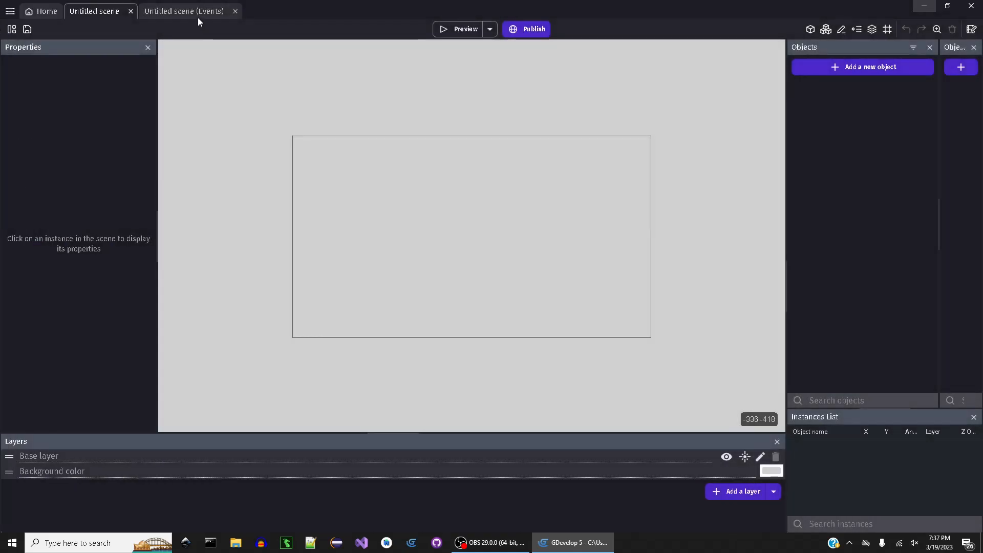
{"action": "left_click", "coordinate": [183, 11]}
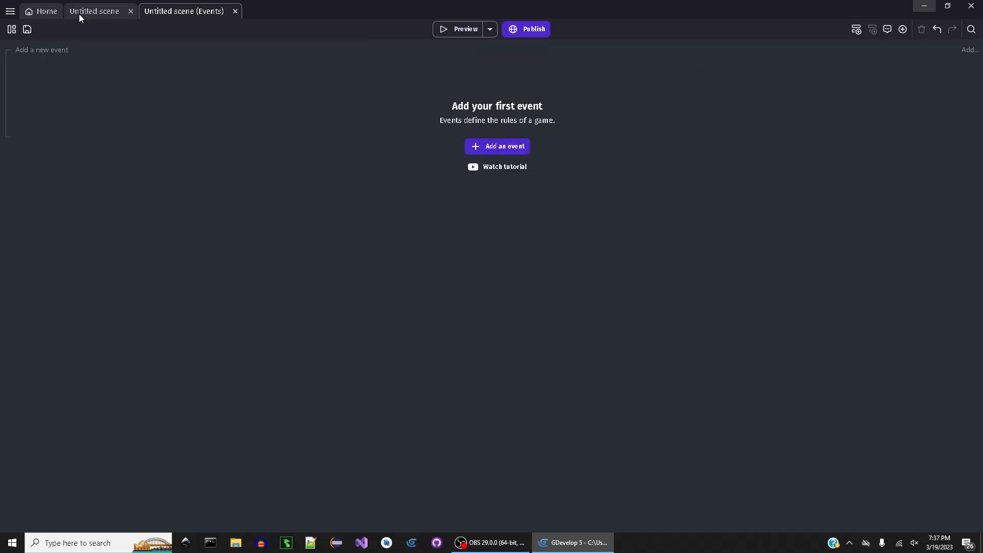
{"action": "left_click", "coordinate": [93, 11]}
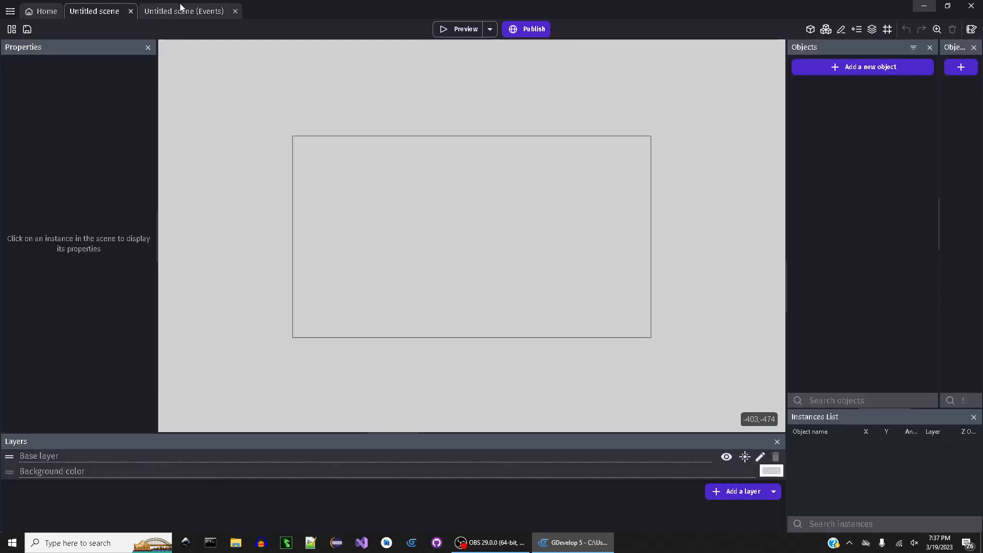
{"action": "left_click", "coordinate": [183, 10]}
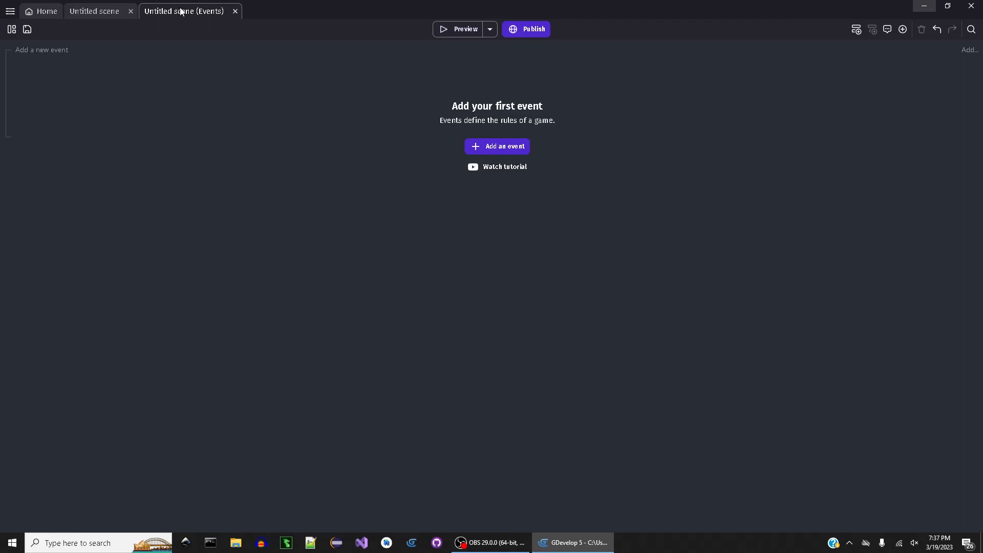
{"action": "mouse_move", "coordinate": [8, 39]}
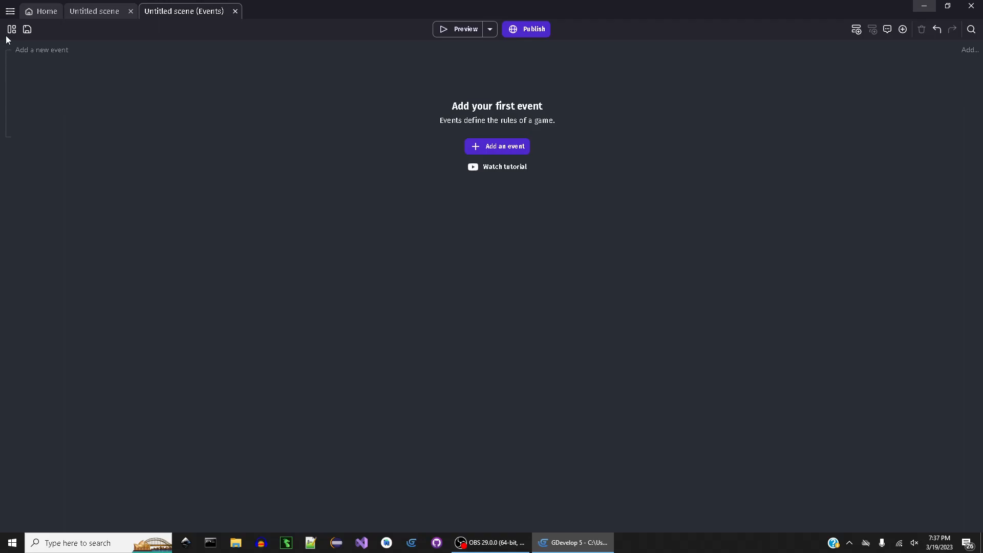
Confirm Isometry is listed under Extensions, briefly viewing its functions editor.
{"action": "left_click", "coordinate": [11, 29]}
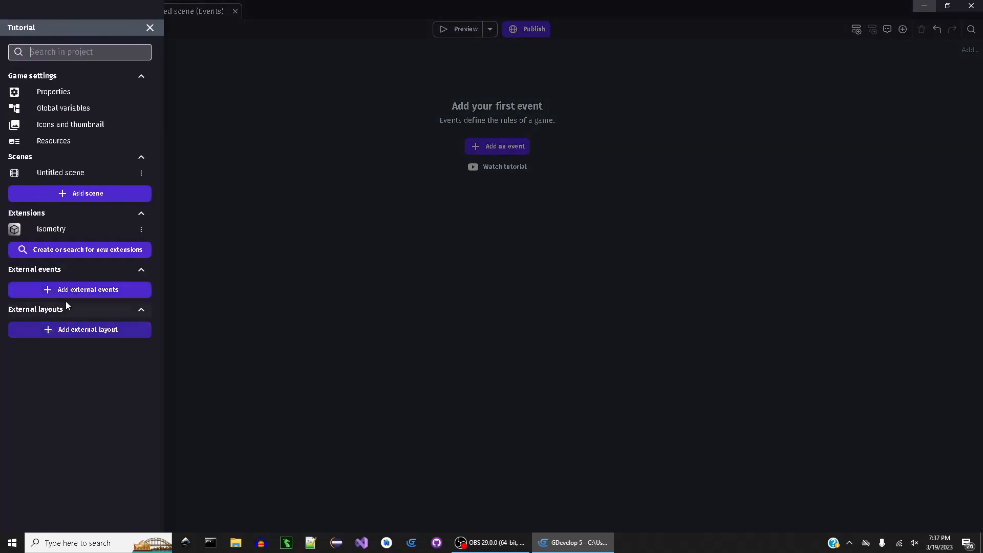
{"action": "mouse_move", "coordinate": [128, 295]}
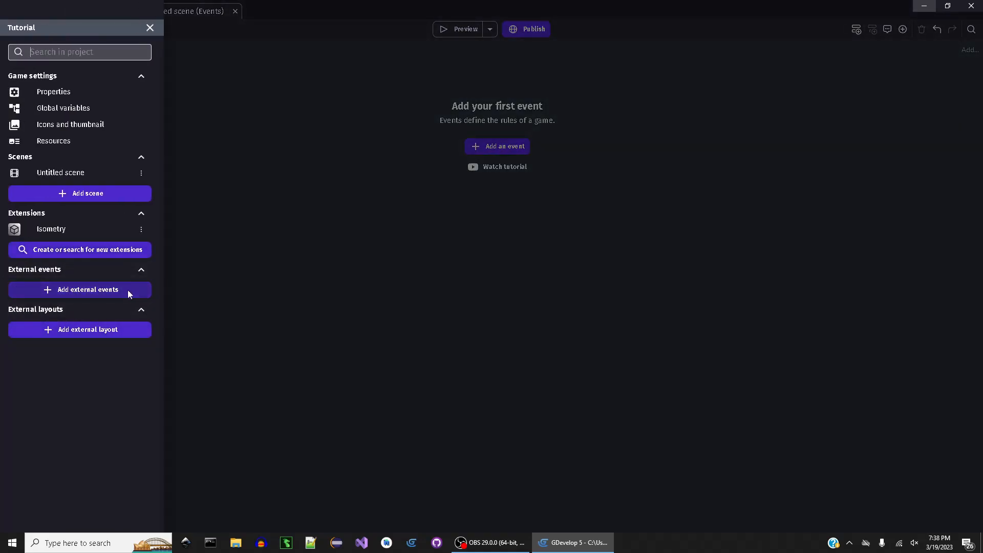
{"action": "mouse_move", "coordinate": [9, 251]}
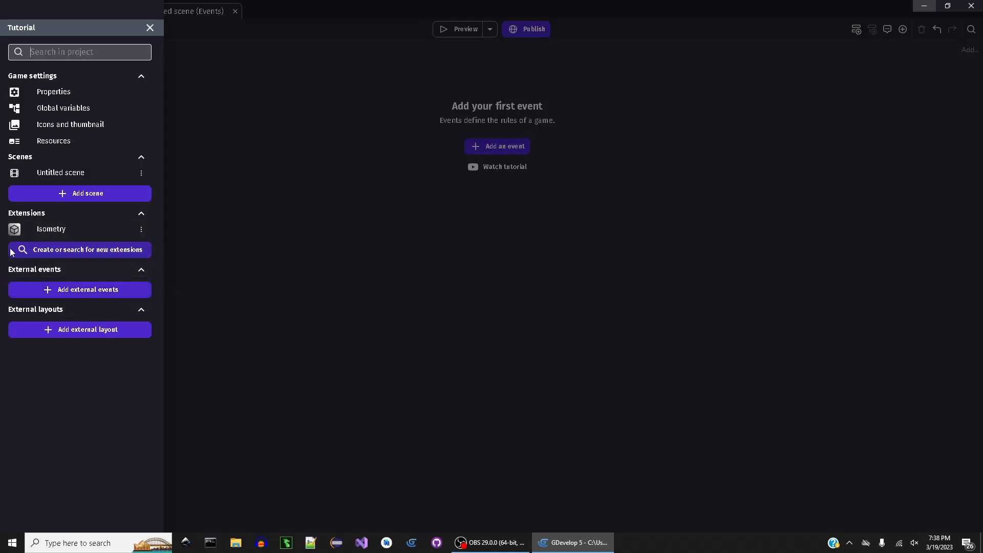
{"action": "mouse_move", "coordinate": [134, 245]}
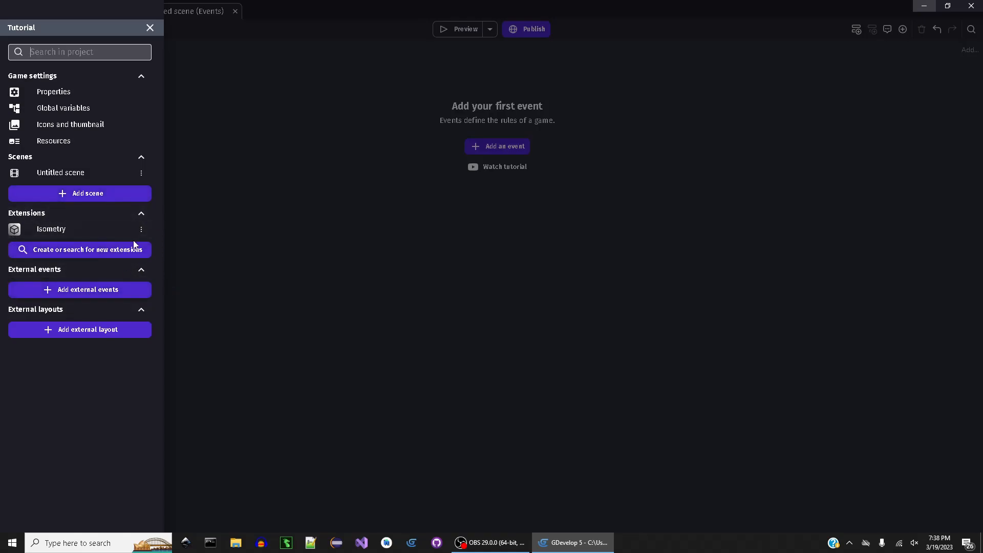
{"action": "mouse_move", "coordinate": [91, 238]}
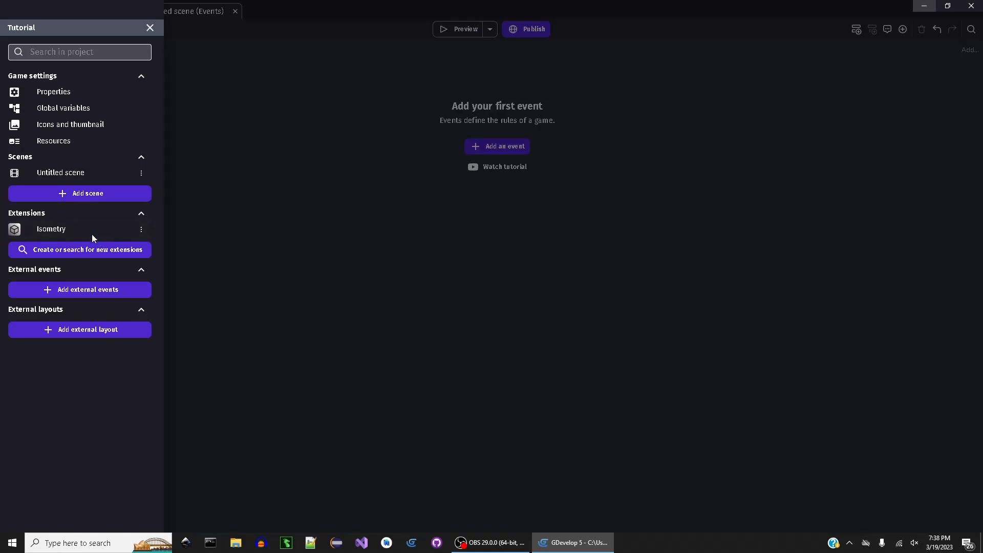
{"action": "double_click", "coordinate": [50, 229]}
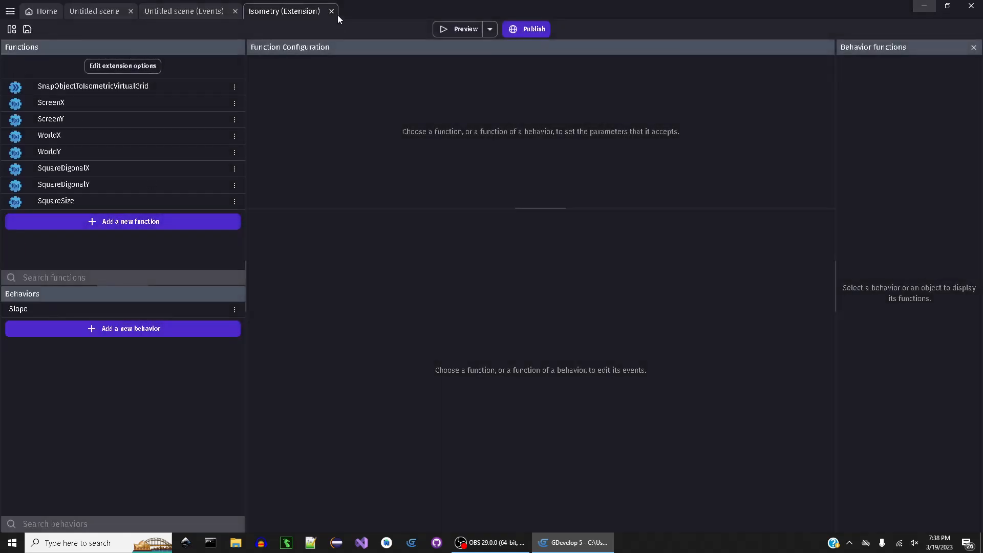
{"action": "left_click", "coordinate": [331, 11]}
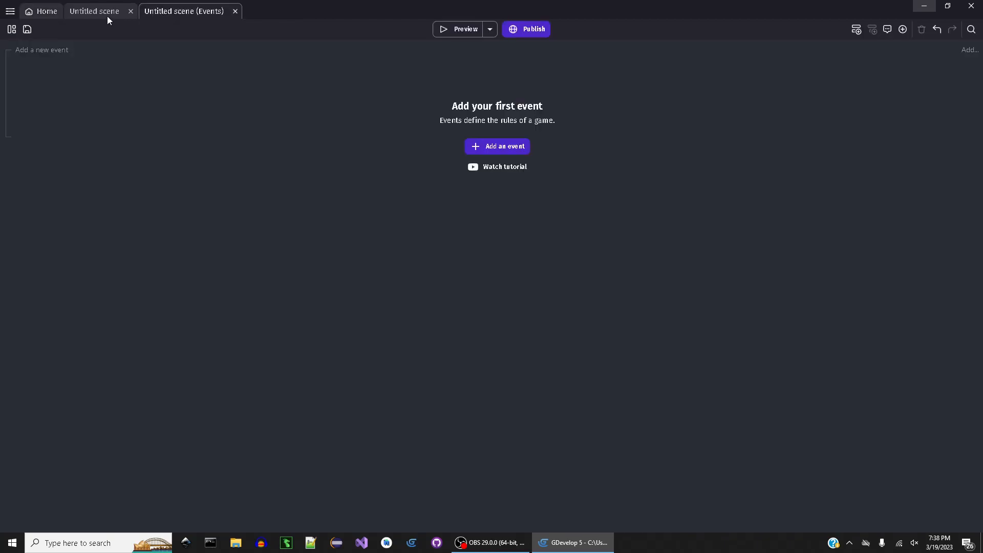
{"action": "left_click", "coordinate": [94, 11]}
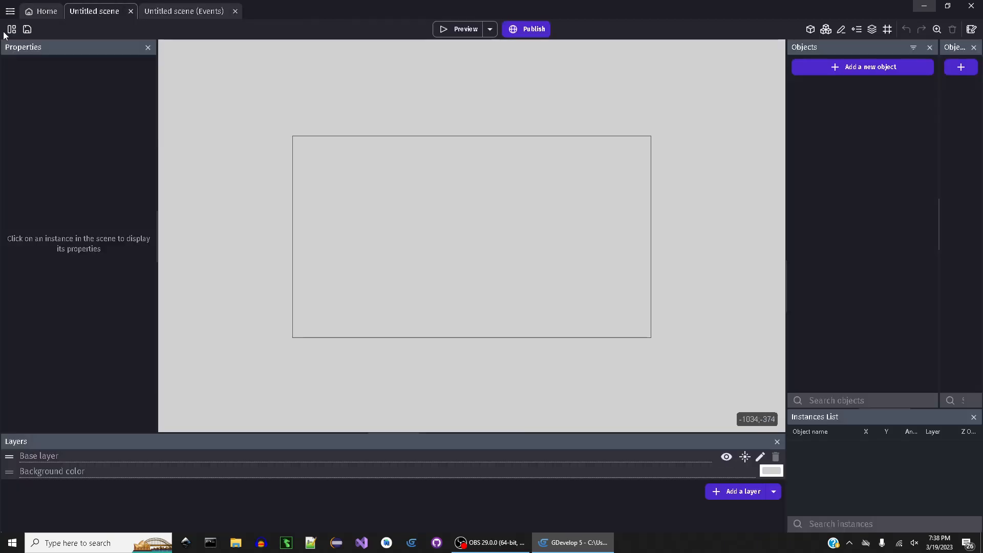
{"action": "left_click", "coordinate": [12, 29]}
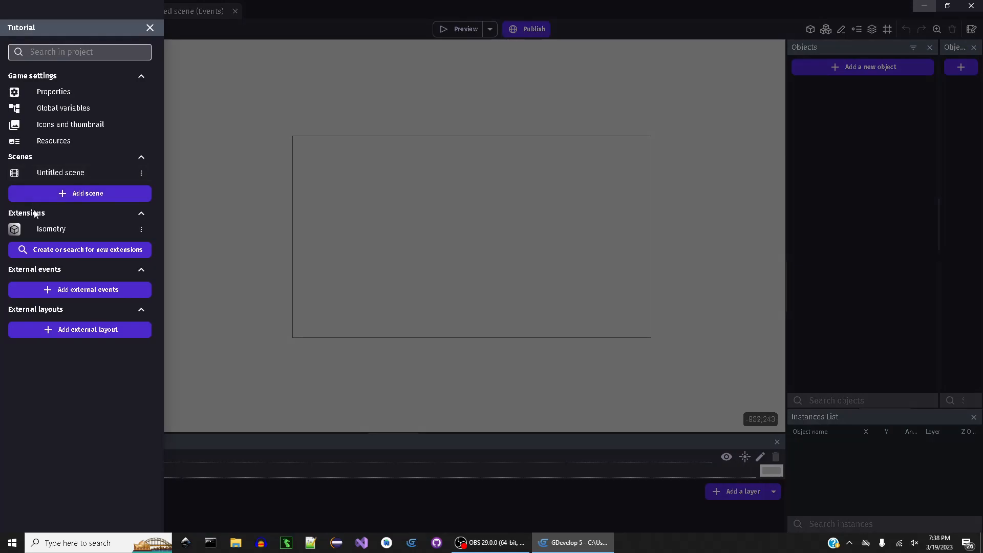